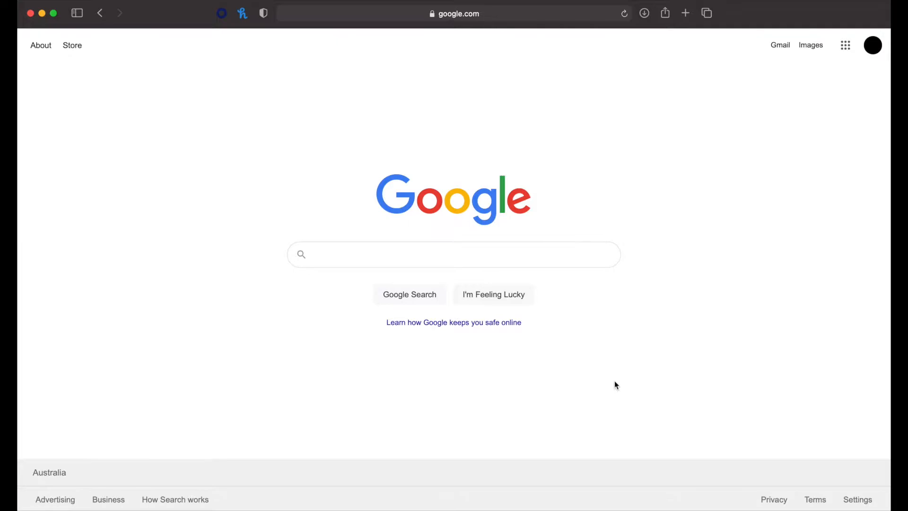
{"action": "mouse_move", "coordinate": [539, 272]}
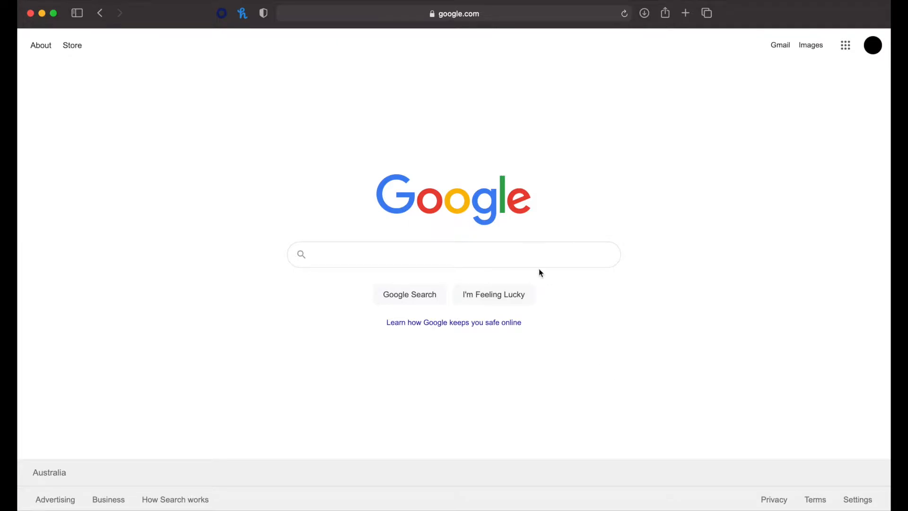
Step: Search Google for 'survey monkey' and follow the official surveymonkey.com result
{"action": "type", "text": "surve"}
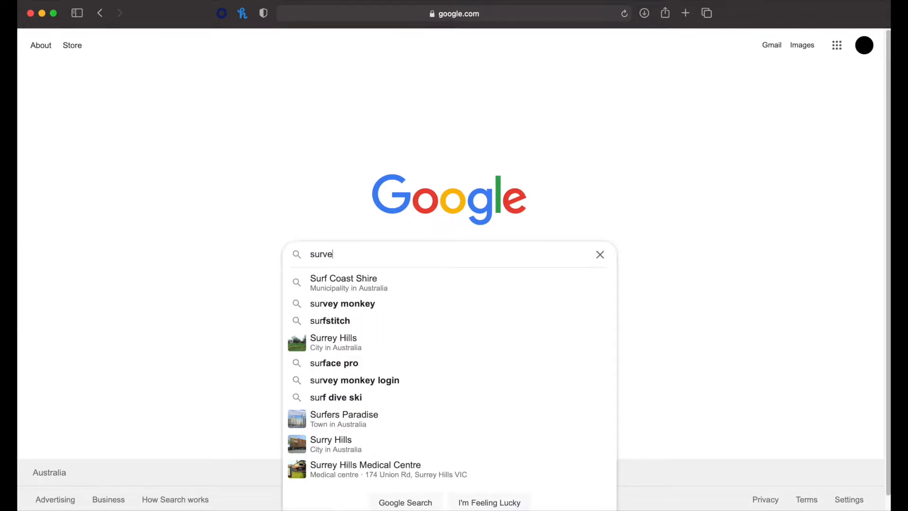
{"action": "left_click", "coordinate": [341, 303]}
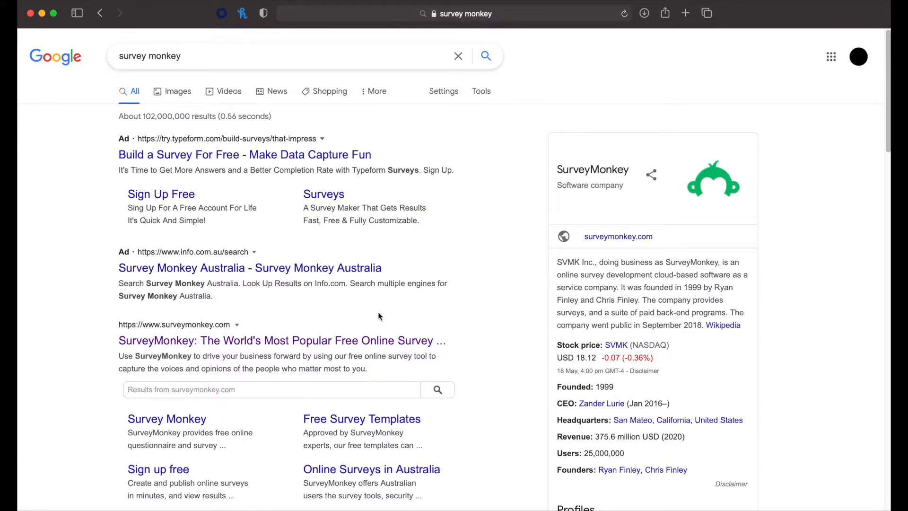
{"action": "scroll", "scroll_direction": "down", "scroll_amount": 3}
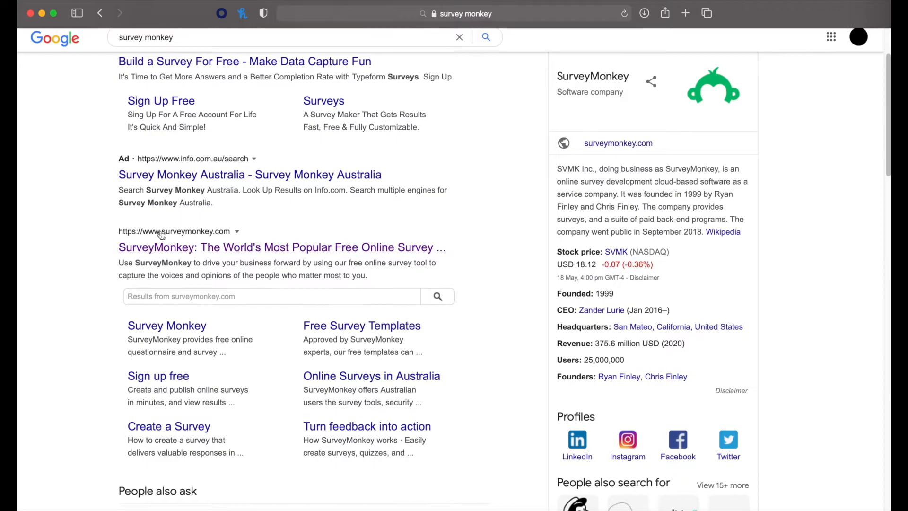
{"action": "left_click", "coordinate": [282, 247]}
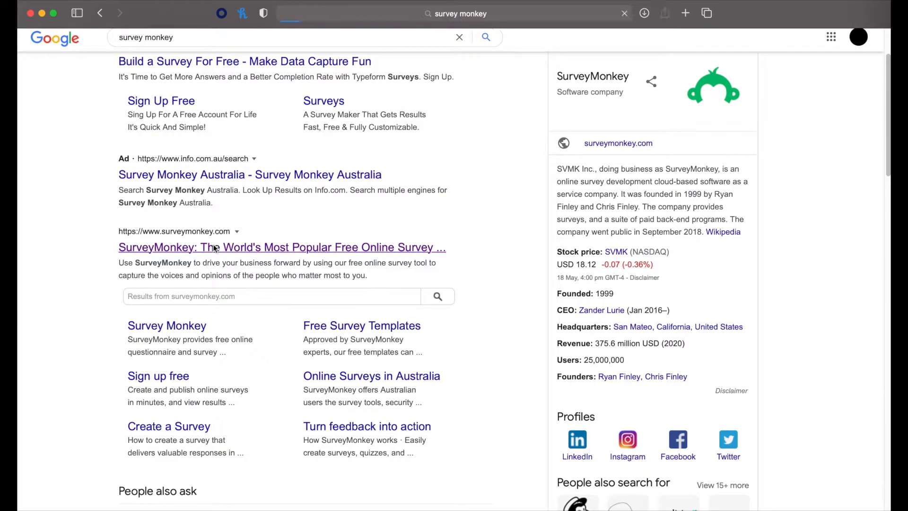
Step: Go to the SurveyMonkey login page and autofill the saved credentials from the password manager
{"action": "left_click", "coordinate": [282, 247]}
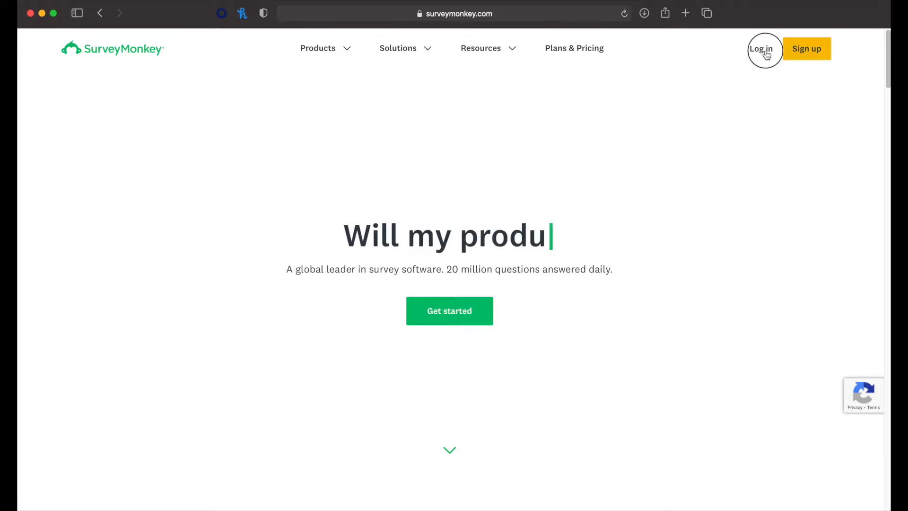
{"action": "left_click", "coordinate": [761, 49]}
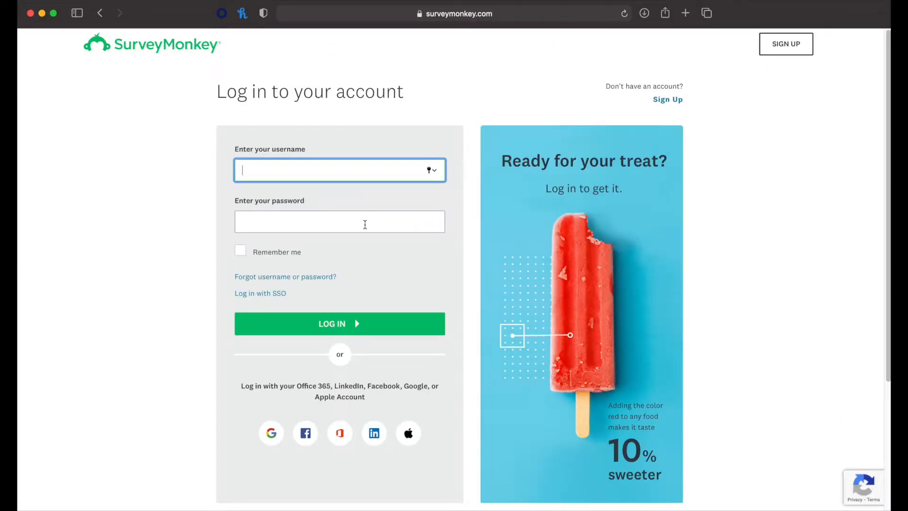
{"action": "left_click", "coordinate": [340, 323]}
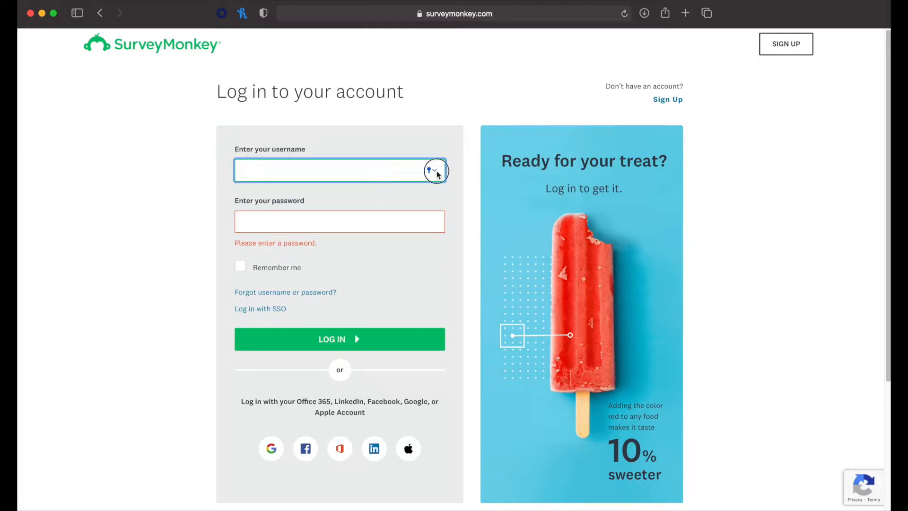
{"action": "left_click", "coordinate": [339, 339]}
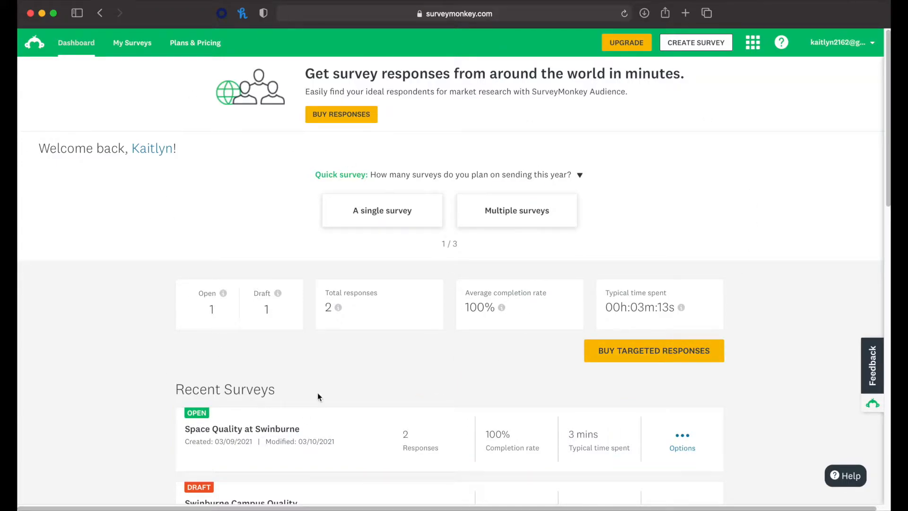
{"action": "scroll", "scroll_direction": "down", "scroll_amount": 3}
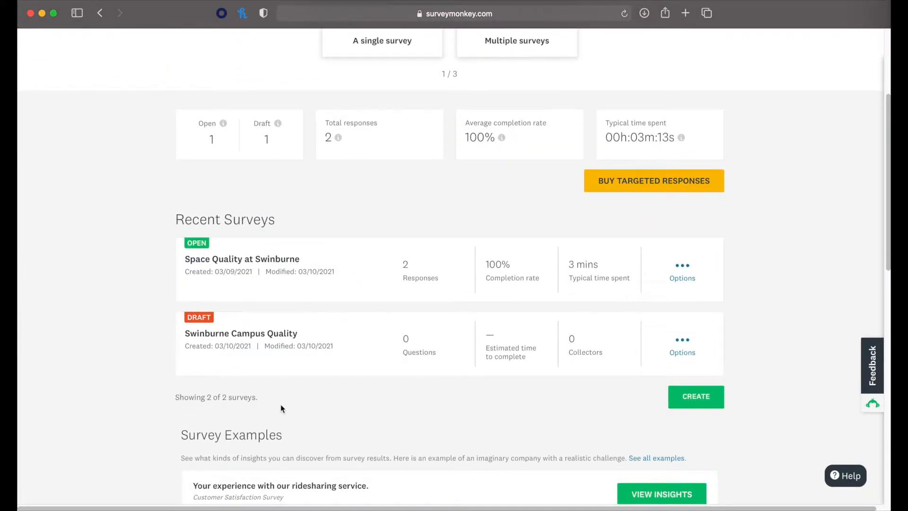
{"action": "scroll", "scroll_direction": "down", "scroll_amount": 3}
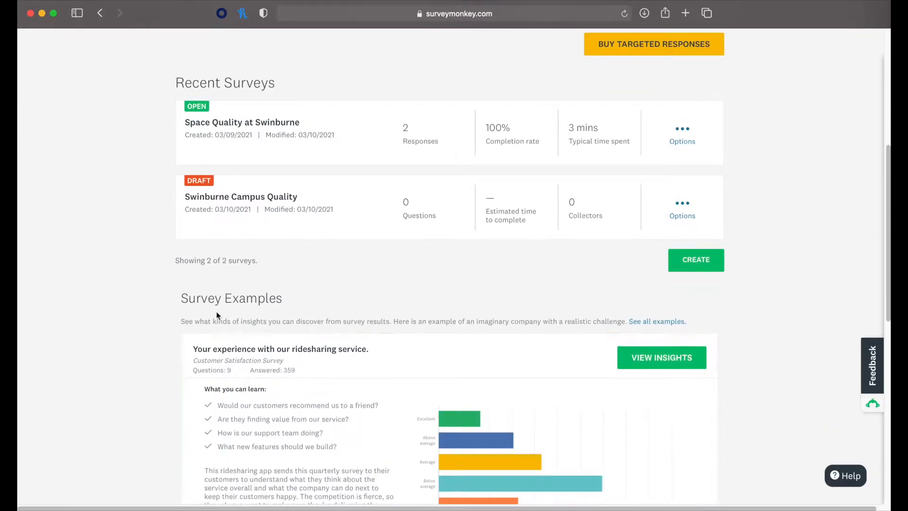
{"action": "scroll", "scroll_direction": "down", "scroll_amount": 3}
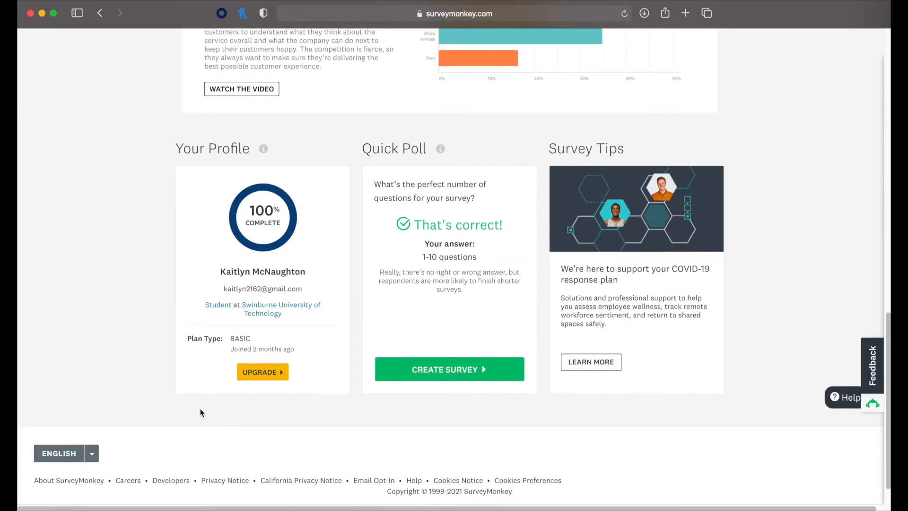
{"action": "mouse_move", "coordinate": [311, 261]}
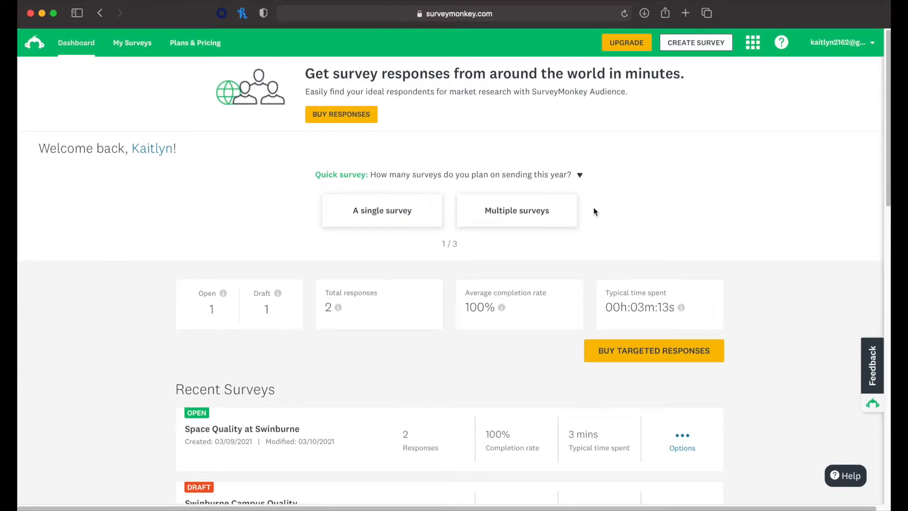
{"action": "scroll", "scroll_direction": "down", "scroll_amount": 3}
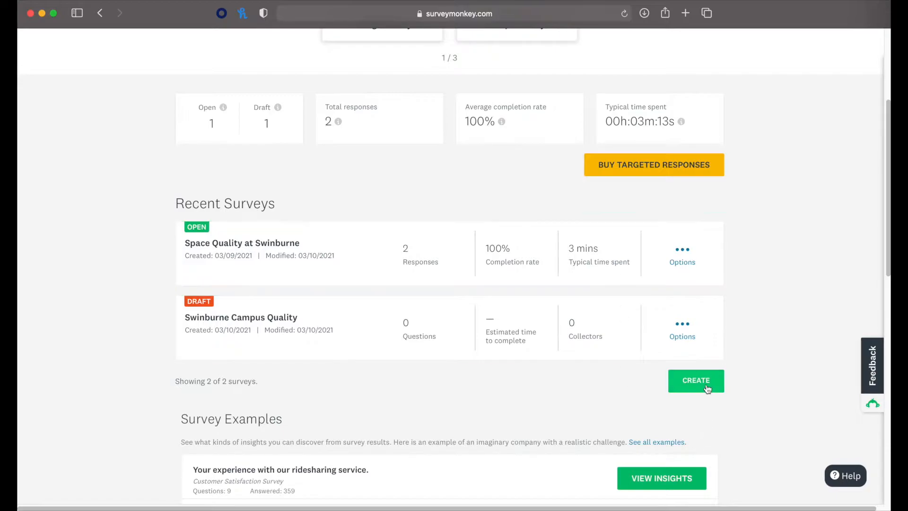
{"action": "mouse_move", "coordinate": [630, 376]}
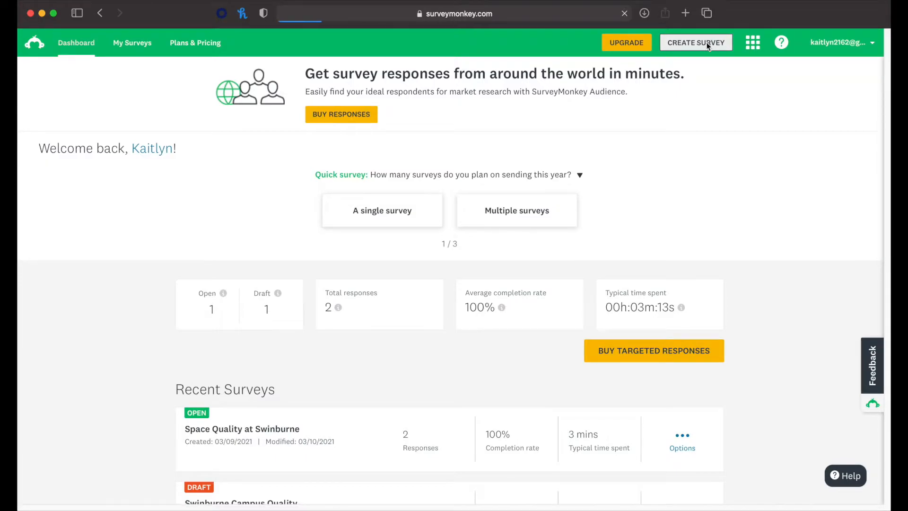
Step: Start a new survey via CREATE SURVEY in the top bar
{"action": "left_click", "coordinate": [695, 43]}
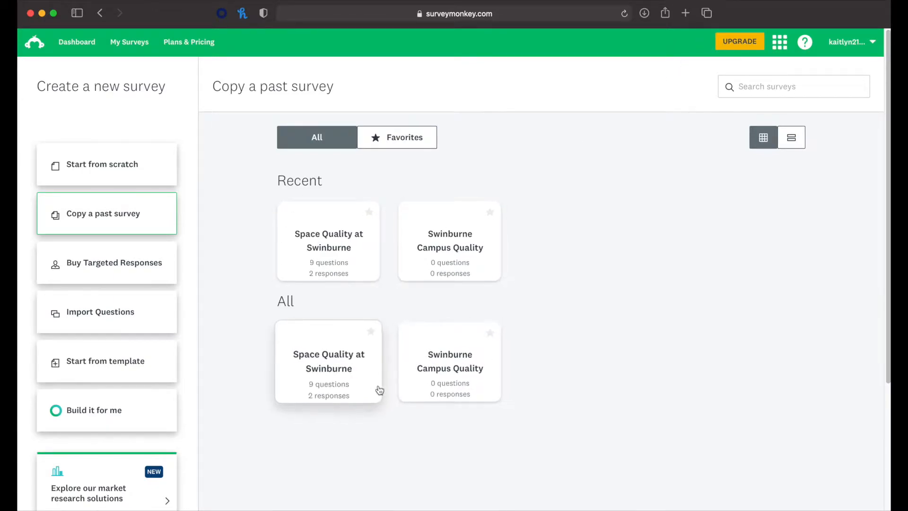
{"action": "mouse_move", "coordinate": [202, 233]}
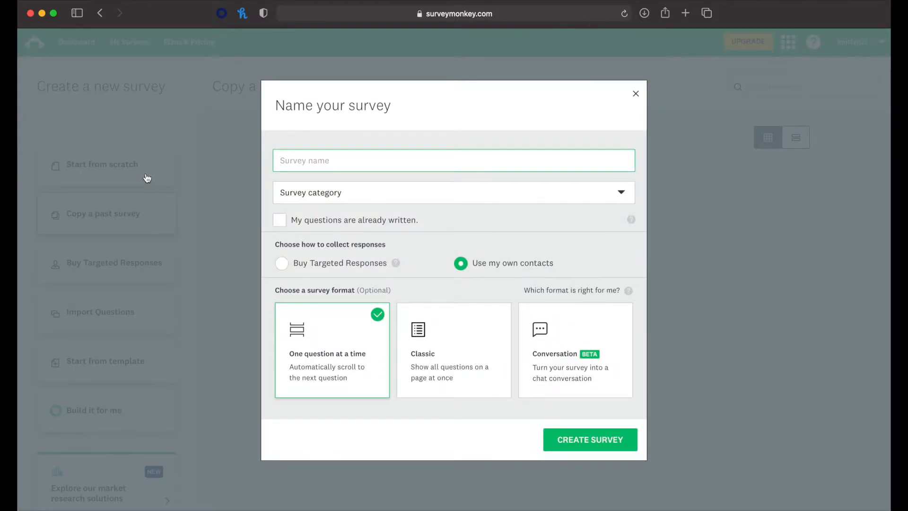
Step: Name the survey 'Favourite Places', categorise it as Community or volunteer feedback, and create it
{"action": "type", "text": "Favourite"}
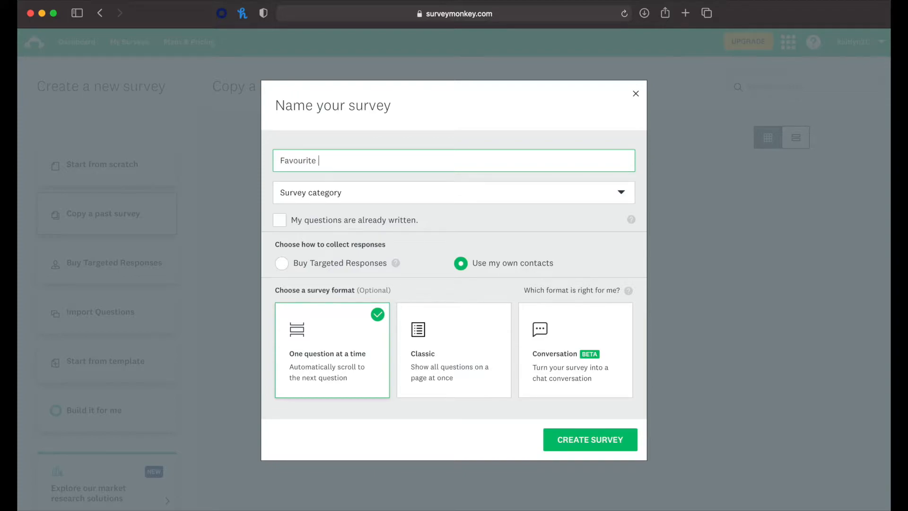
{"action": "type", "text": "Place"}
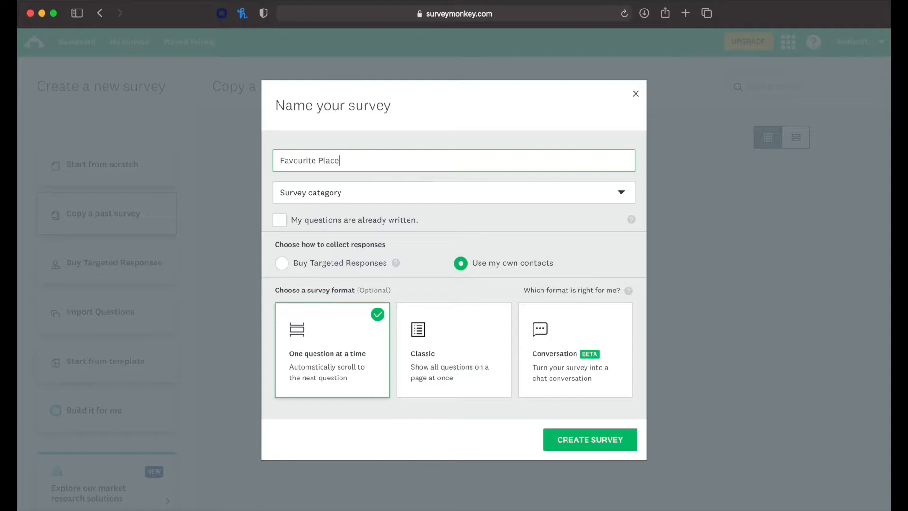
{"action": "left_click", "coordinate": [453, 192]}
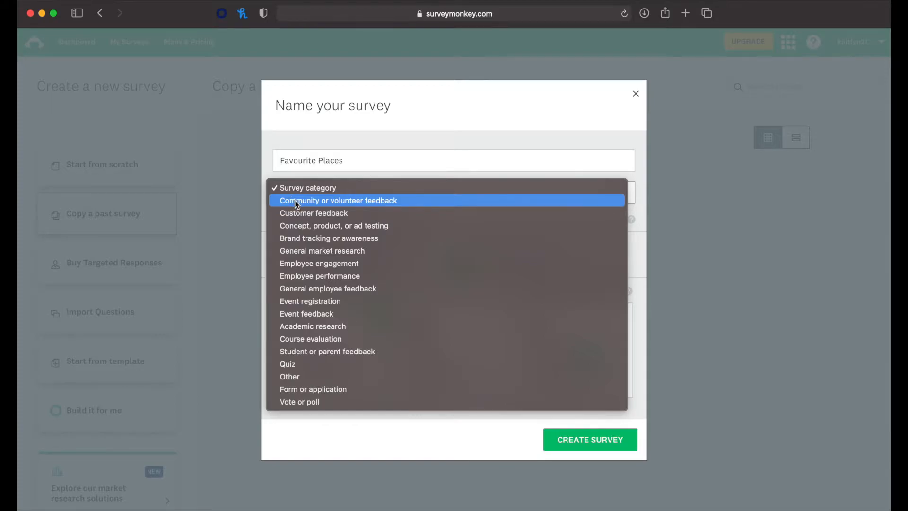
{"action": "left_click", "coordinate": [338, 200]}
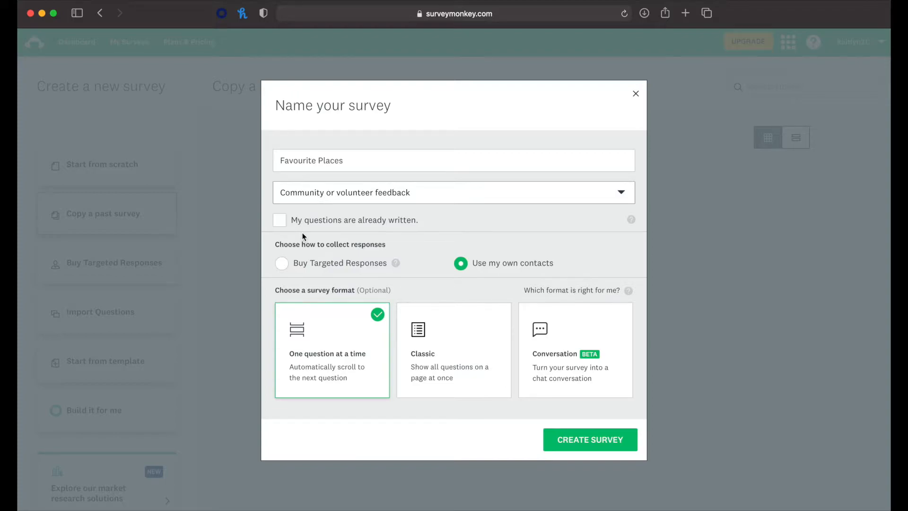
{"action": "left_click", "coordinate": [453, 161]}
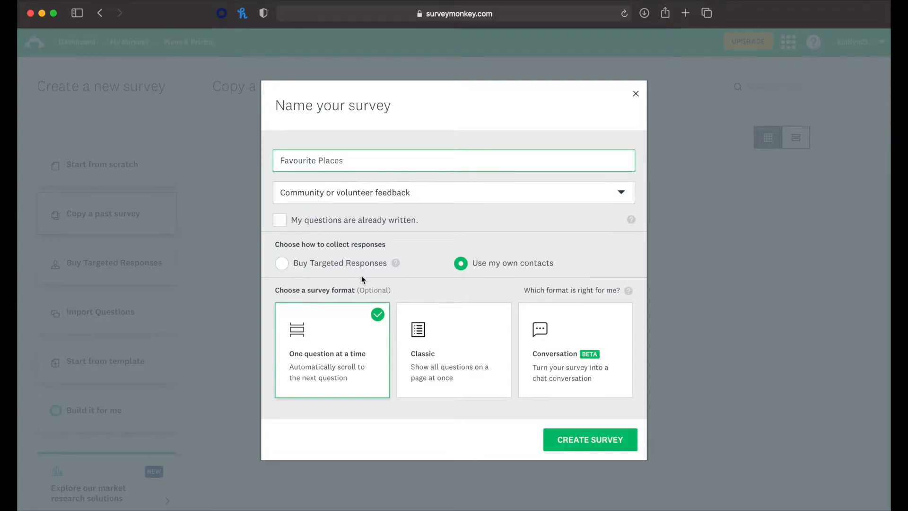
{"action": "mouse_move", "coordinate": [436, 247]}
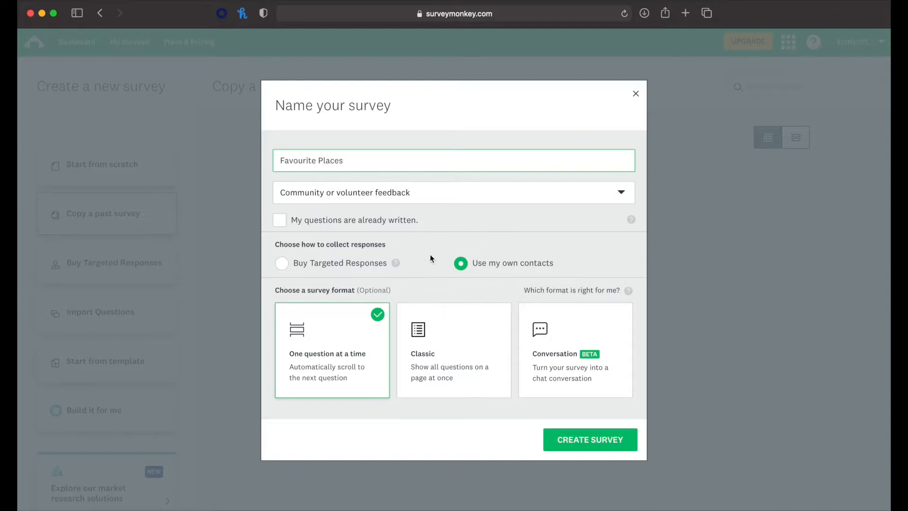
{"action": "mouse_move", "coordinate": [327, 385]}
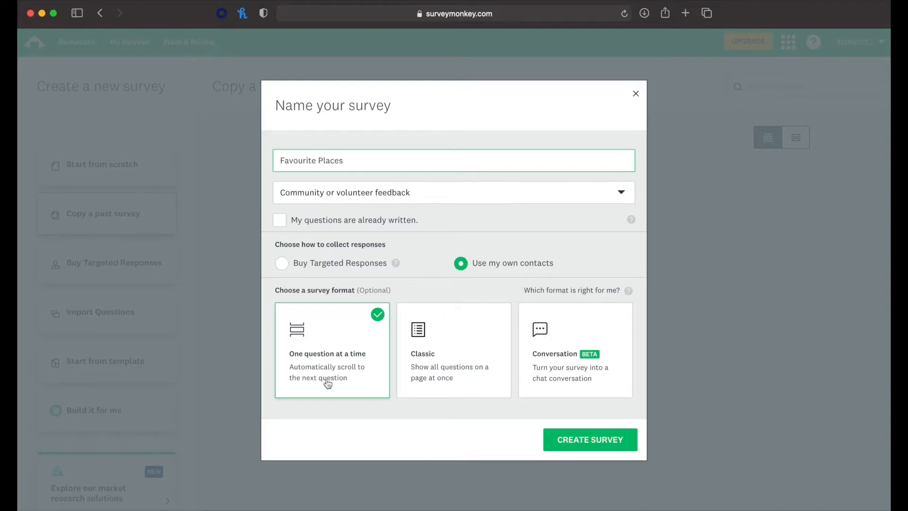
{"action": "mouse_move", "coordinate": [340, 390]}
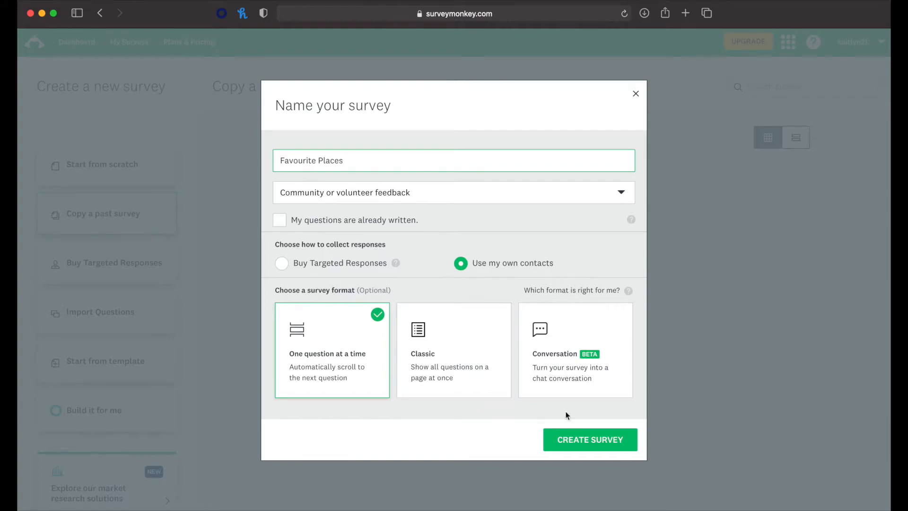
{"action": "left_click", "coordinate": [589, 439]}
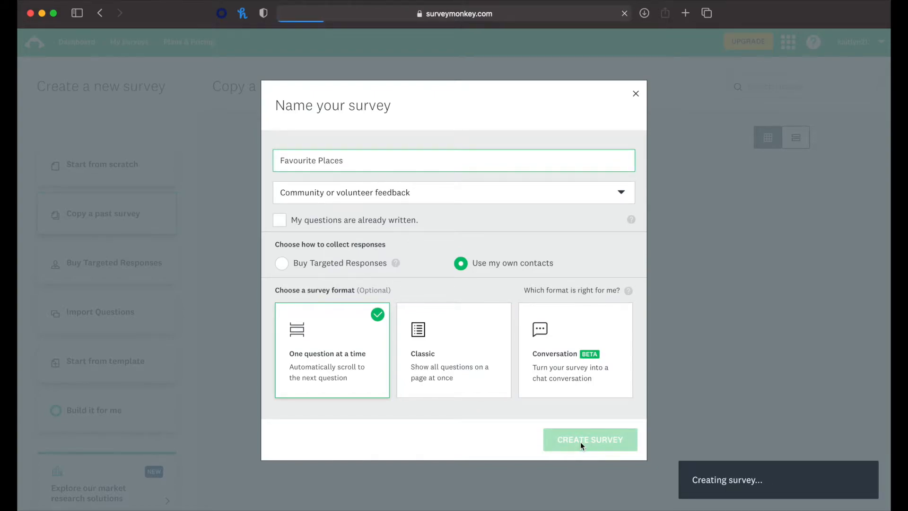
{"action": "left_click", "coordinate": [589, 439]}
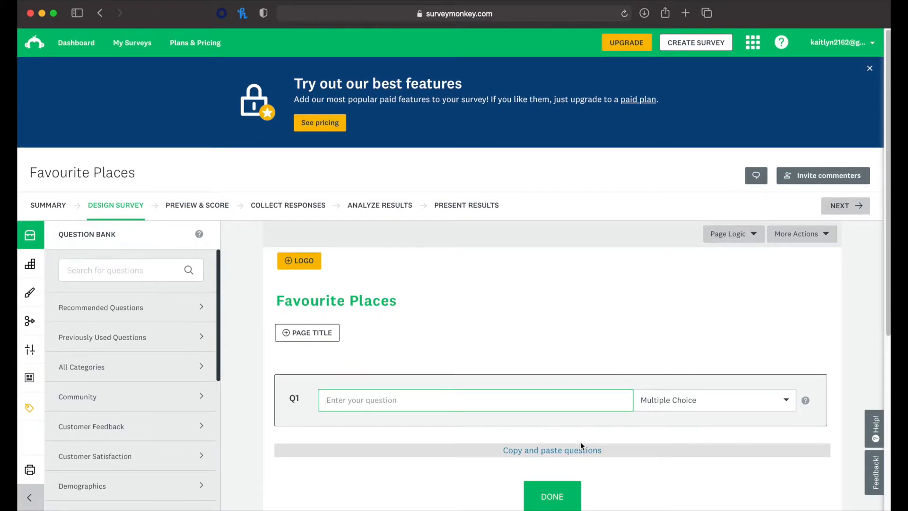
Step: Word question 1 as 'What is your favourite restaurant?'
{"action": "type", "text": "What is"}
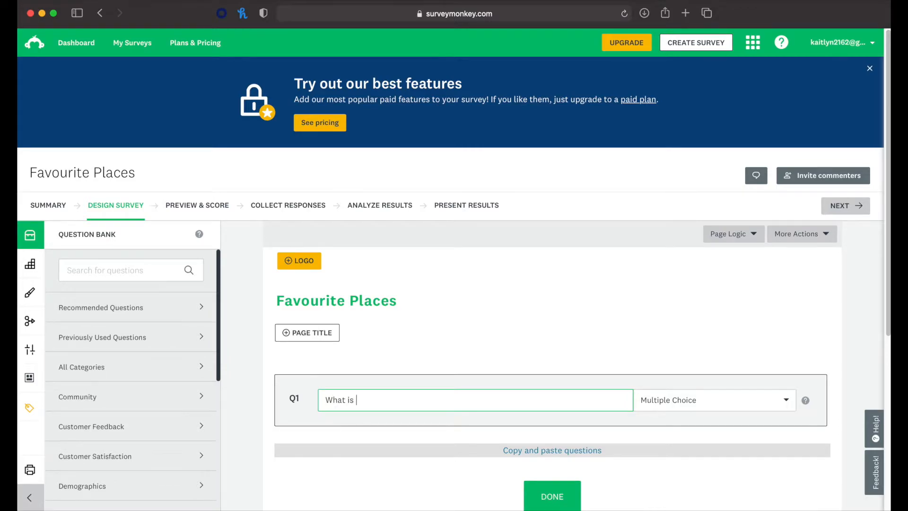
{"action": "type", "text": "your f"}
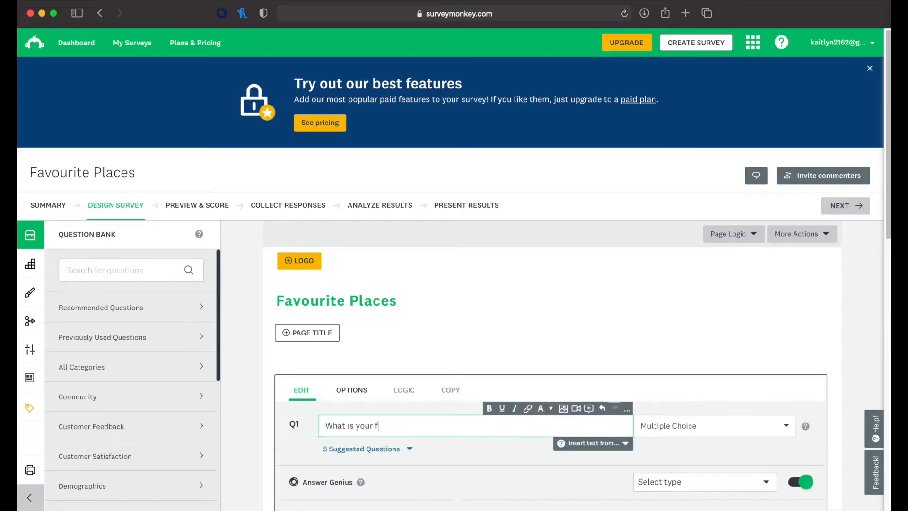
{"action": "type", "text": "avourite"}
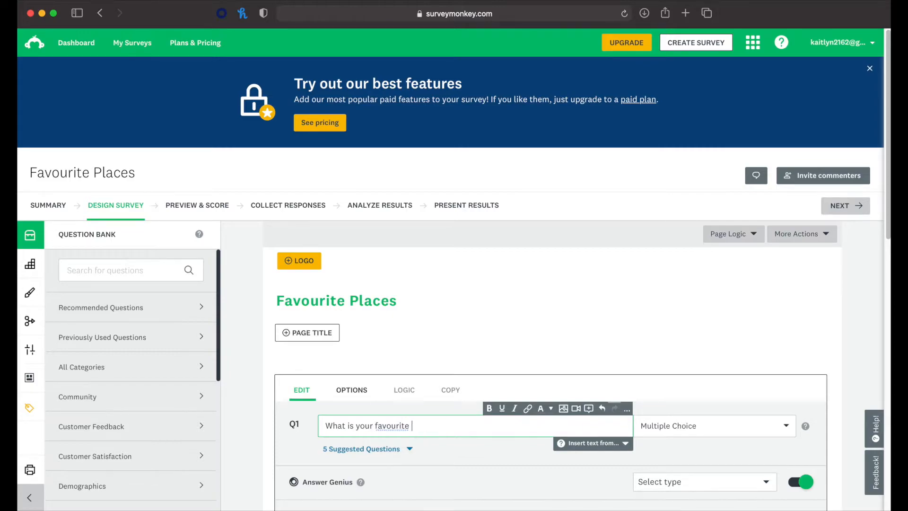
{"action": "type", "text": "restaurant"}
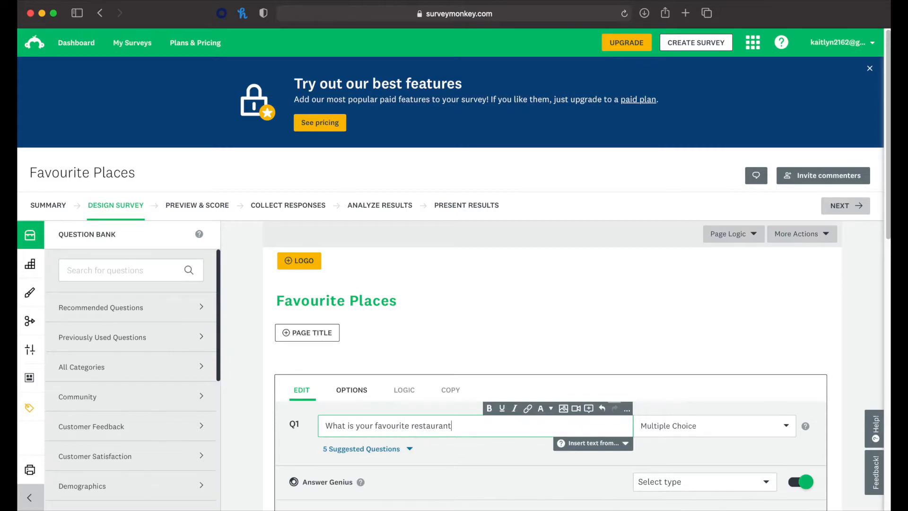
{"action": "type", "text": "?"}
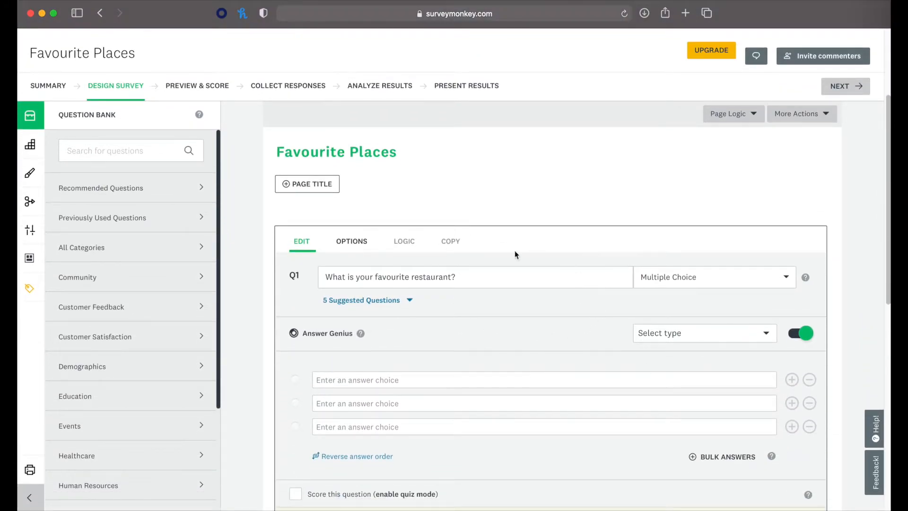
{"action": "scroll", "scroll_direction": "down", "scroll_amount": 3}
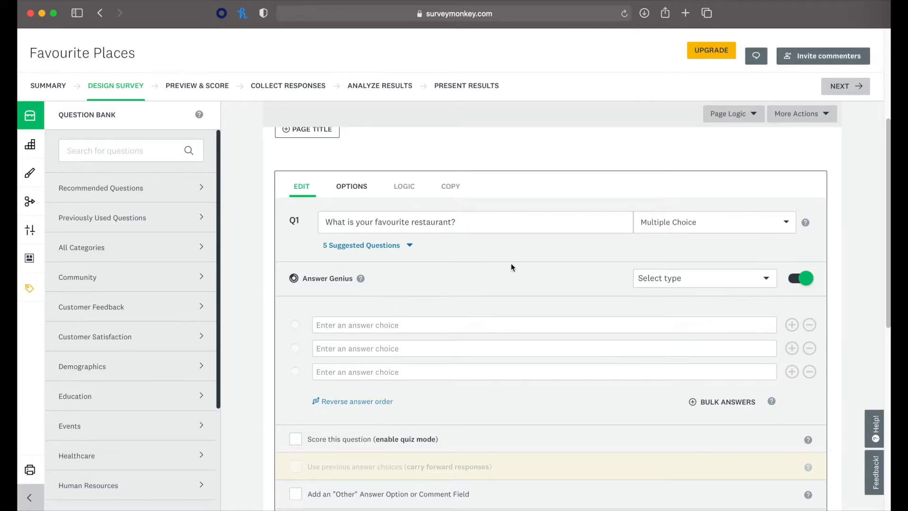
Step: Expand the Multiple Choice question-type list for question 1
{"action": "left_click", "coordinate": [713, 221]}
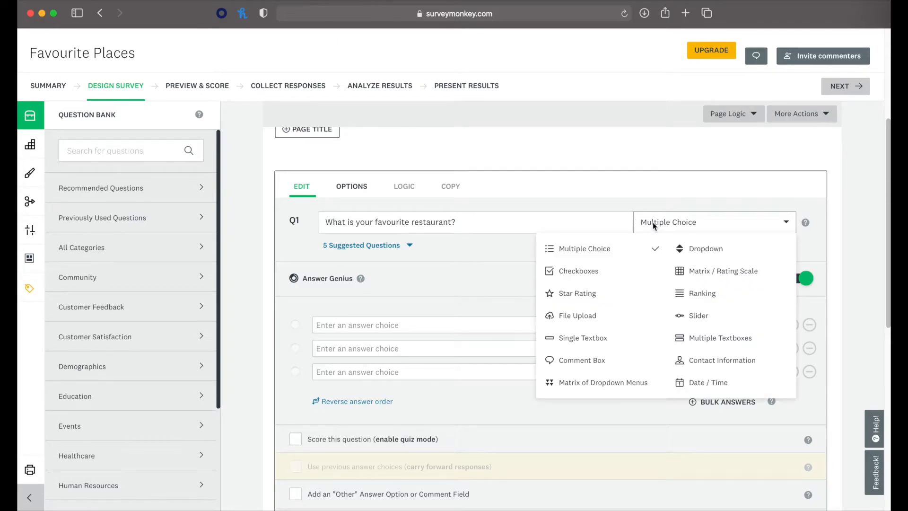
{"action": "mouse_move", "coordinate": [637, 262]}
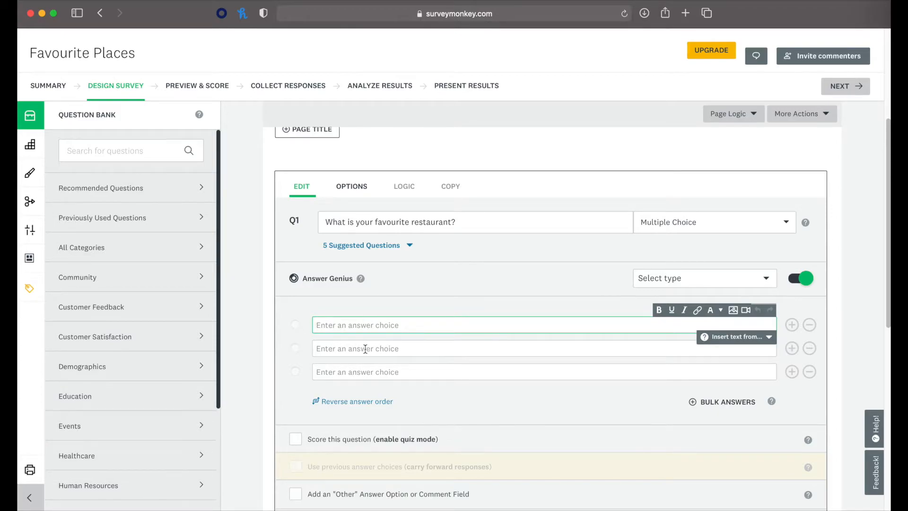
{"action": "mouse_move", "coordinate": [406, 369]}
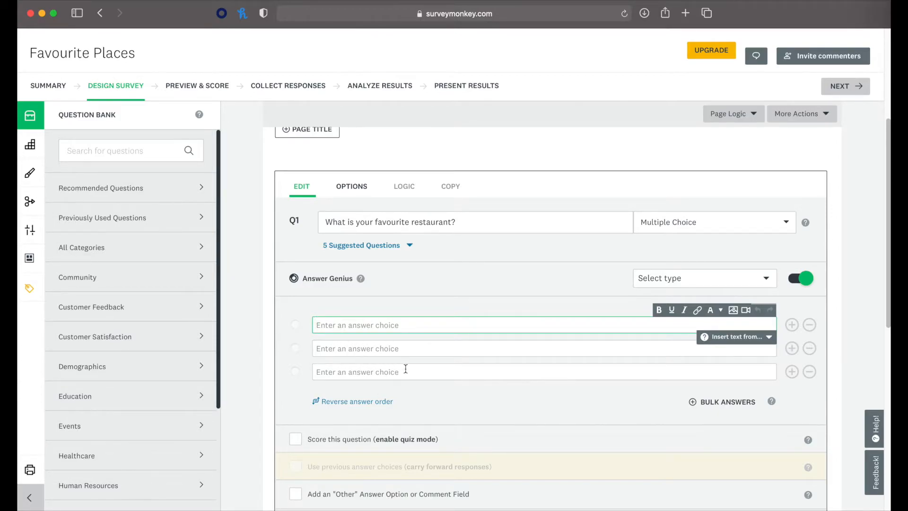
{"action": "scroll", "scroll_direction": "down", "scroll_amount": 3}
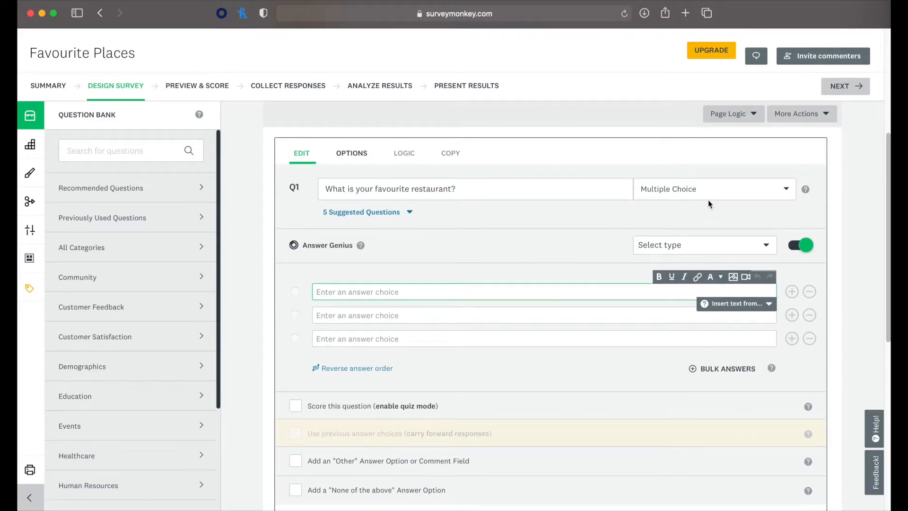
{"action": "left_click", "coordinate": [714, 190]}
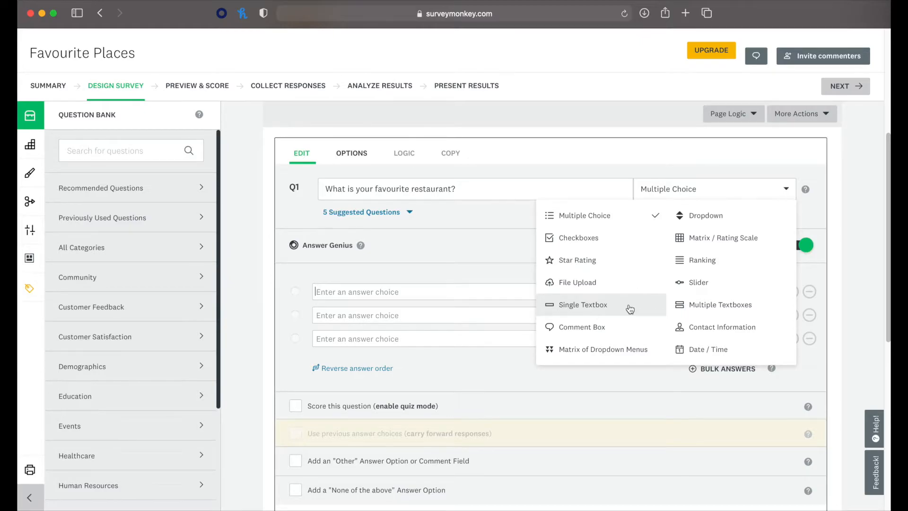
Step: Switch Q1 to Single Textbox, then adopt the suggested 'How delicious were the hotel restaurant meals?' question
{"action": "left_click", "coordinate": [583, 304]}
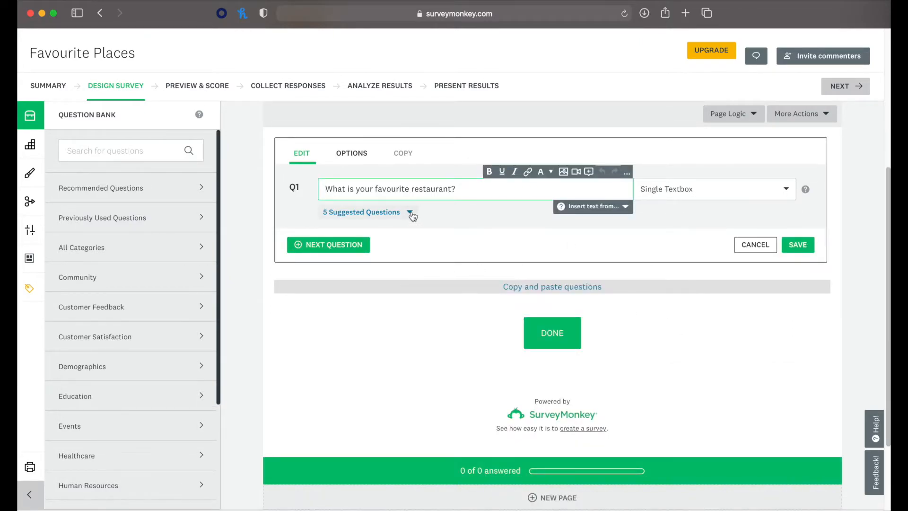
{"action": "left_click", "coordinate": [409, 212]}
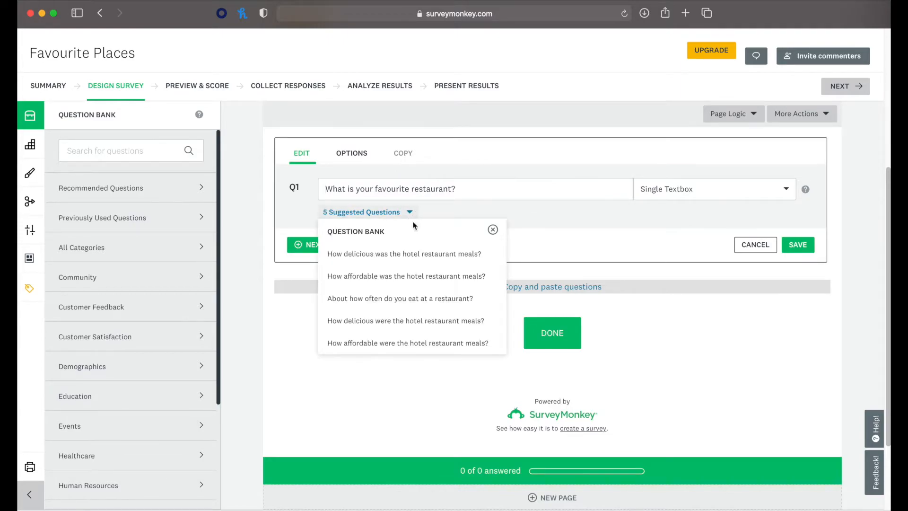
{"action": "mouse_move", "coordinate": [406, 321]}
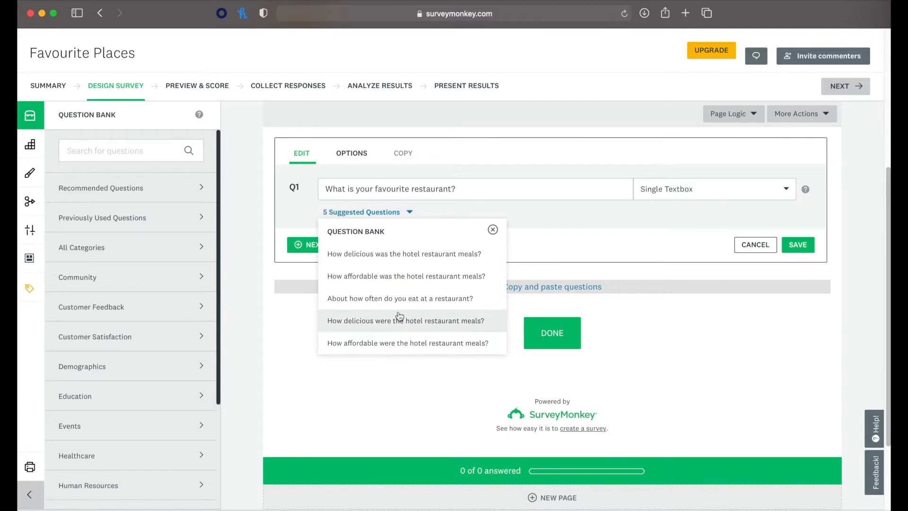
{"action": "mouse_move", "coordinate": [442, 331]}
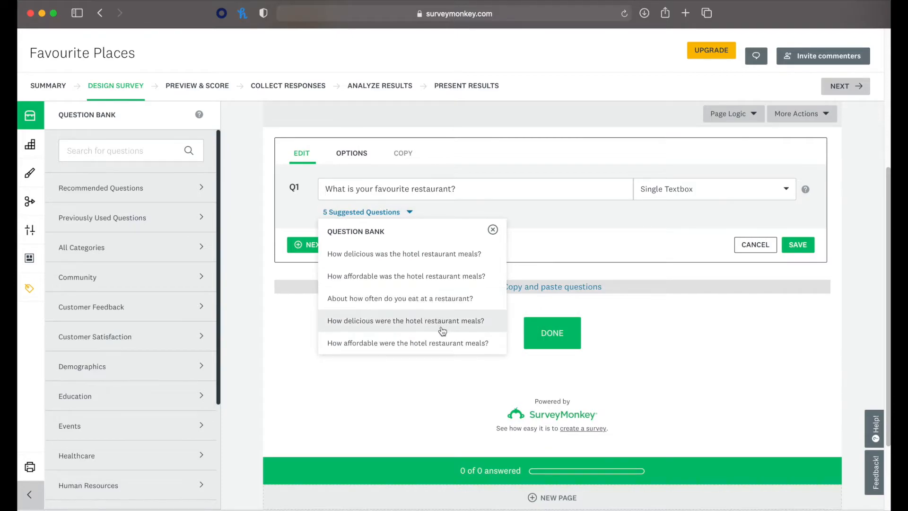
{"action": "mouse_move", "coordinate": [455, 356]}
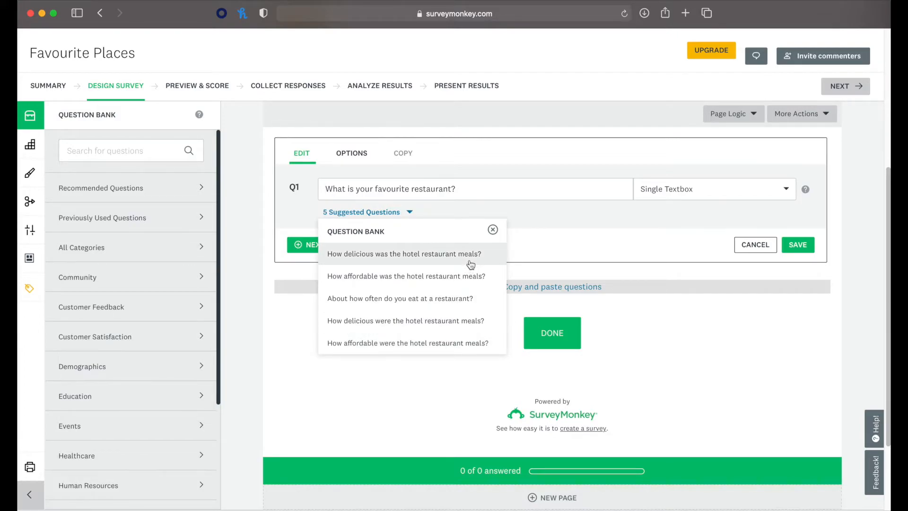
{"action": "left_click", "coordinate": [405, 321]}
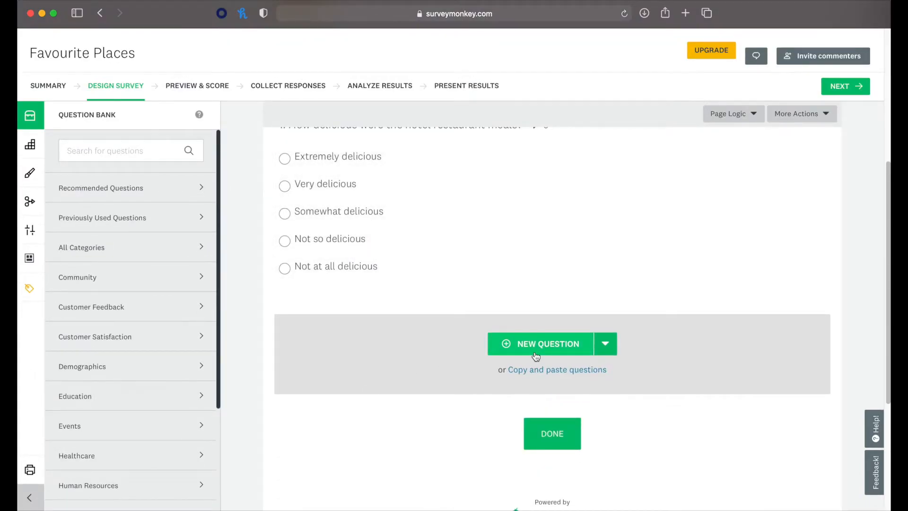
Step: Add a second question and make it a Star Rating question
{"action": "left_click", "coordinate": [548, 343]}
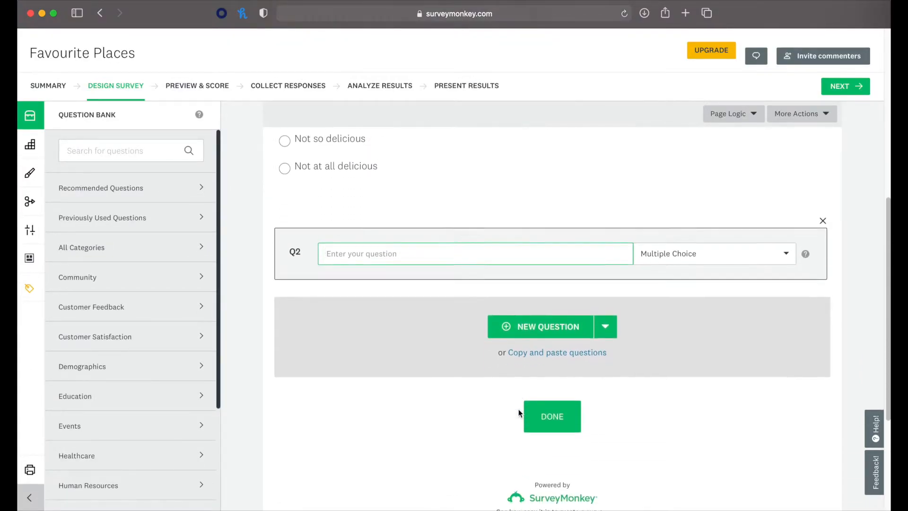
{"action": "type", "text": "ds"}
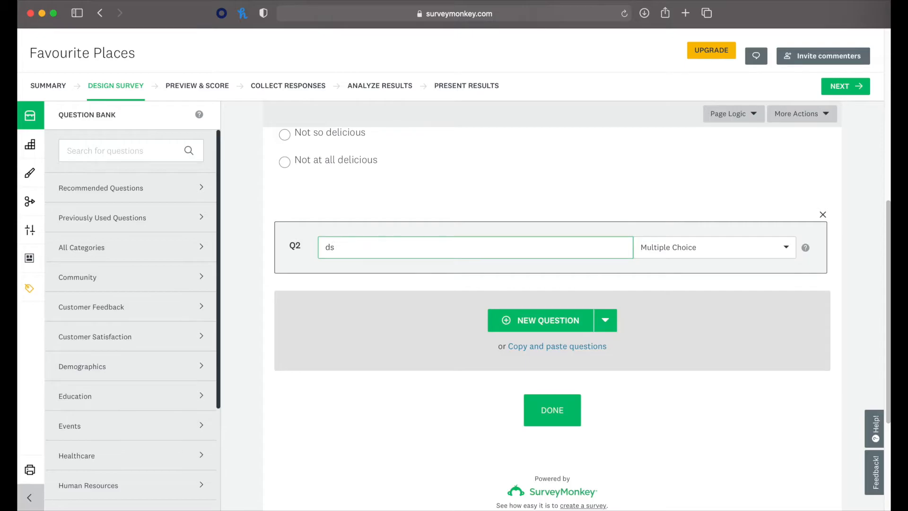
{"action": "left_click", "coordinate": [475, 247]}
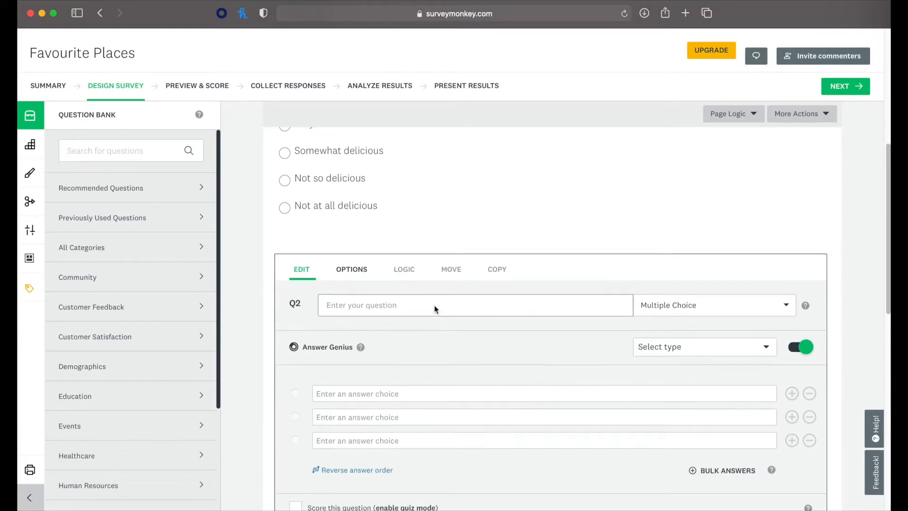
{"action": "left_click", "coordinate": [714, 305]}
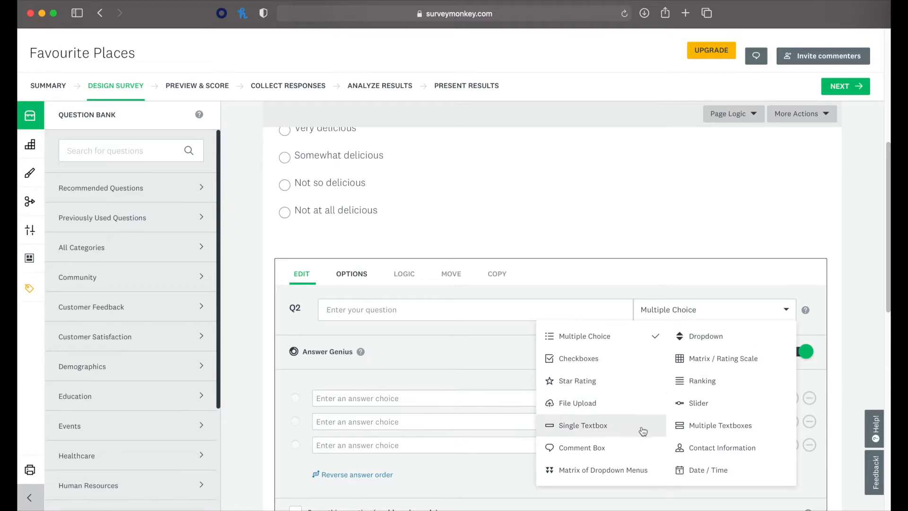
{"action": "left_click", "coordinate": [577, 381]}
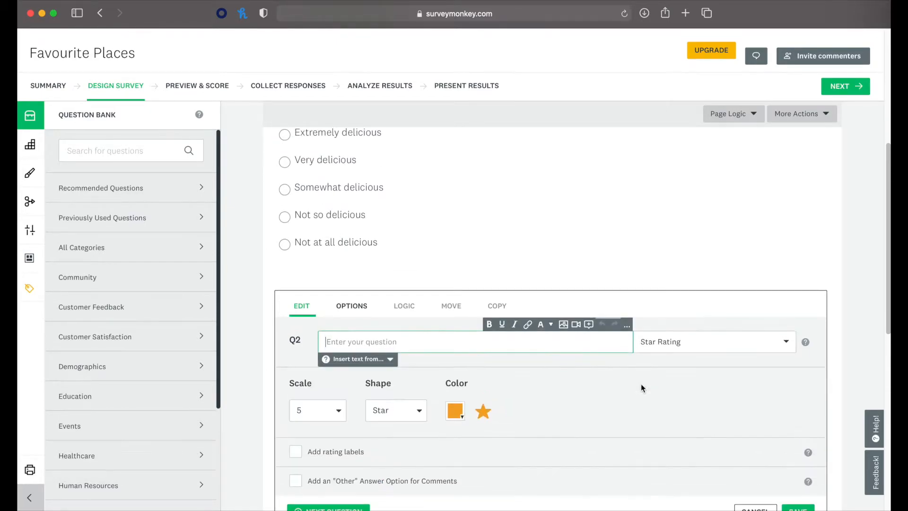
Step: Turn on rating labels and label the lowest star 'Bag' and the highest 'Excellent'
{"action": "scroll", "scroll_direction": "down", "scroll_amount": 3}
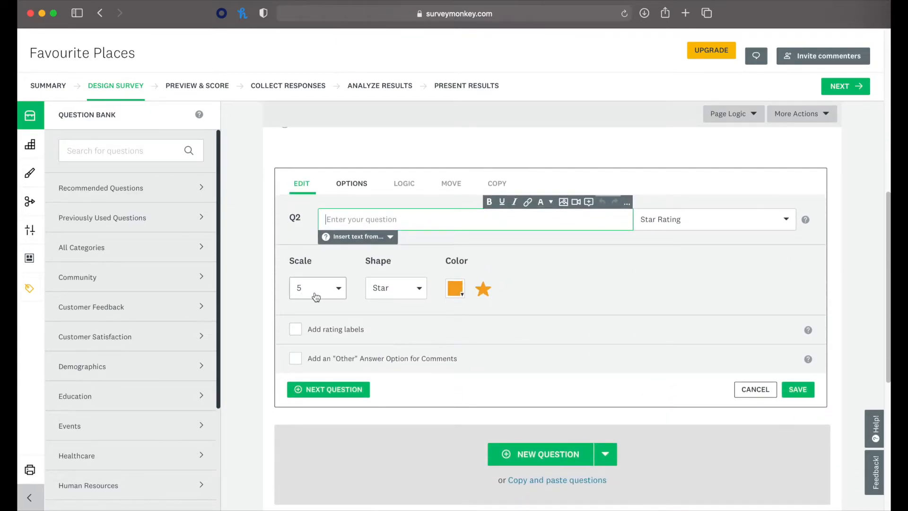
{"action": "left_click", "coordinate": [395, 287]}
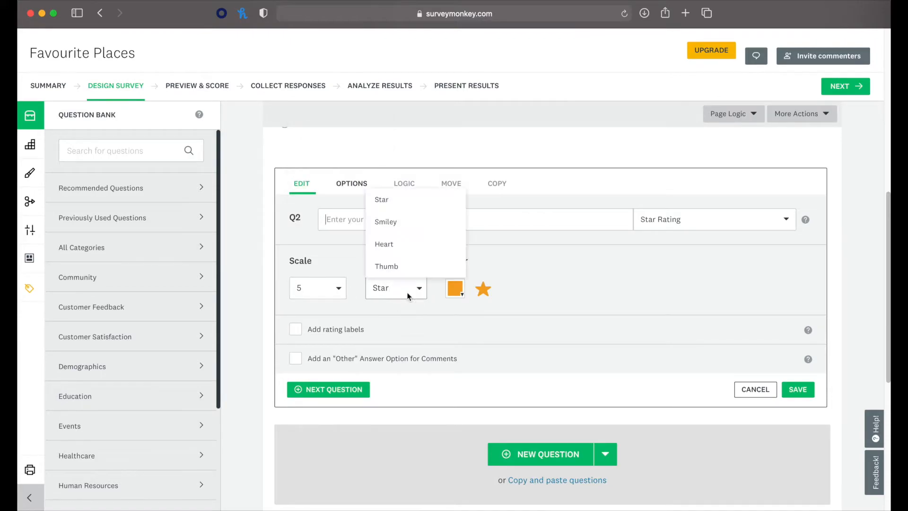
{"action": "left_click", "coordinate": [296, 330]}
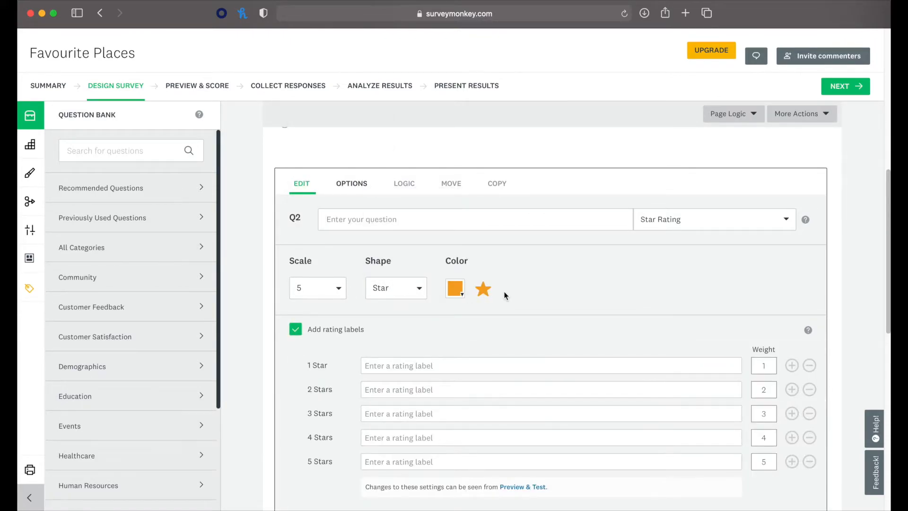
{"action": "scroll", "scroll_direction": "down", "scroll_amount": 3}
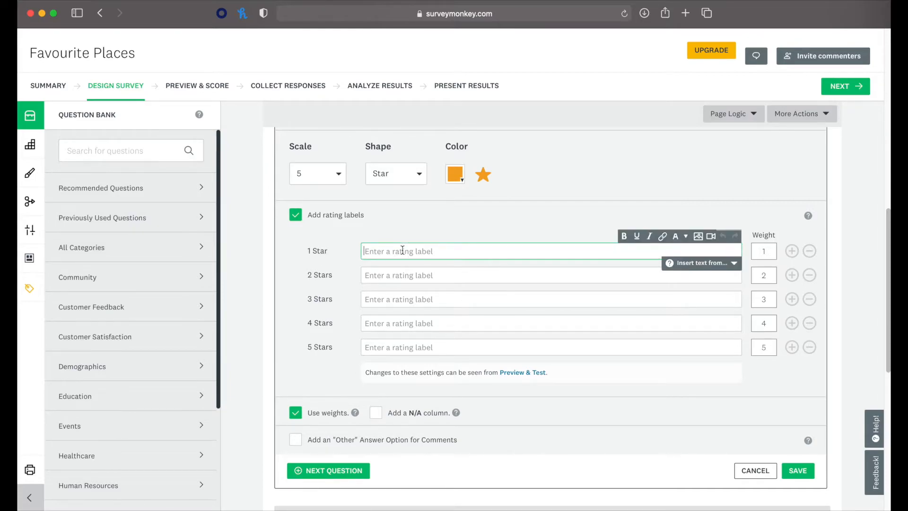
{"action": "type", "text": "Bag"}
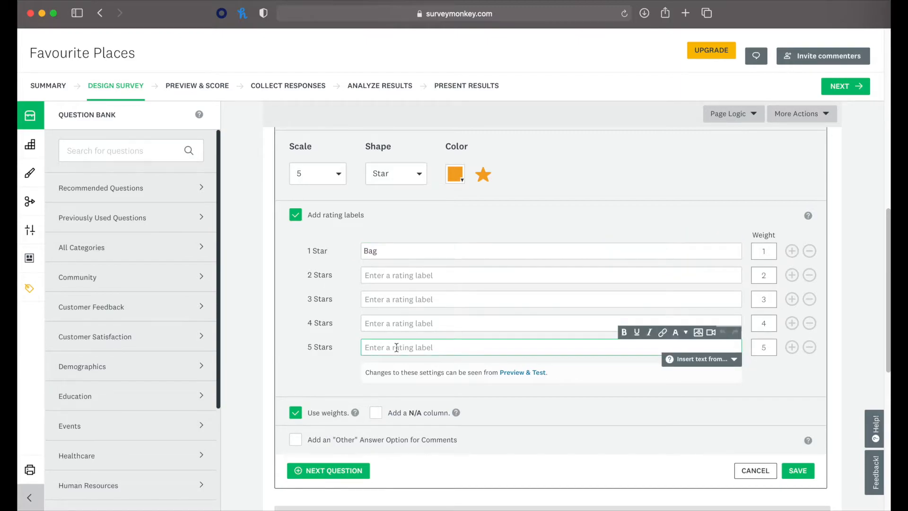
{"action": "type", "text": "Excellent"}
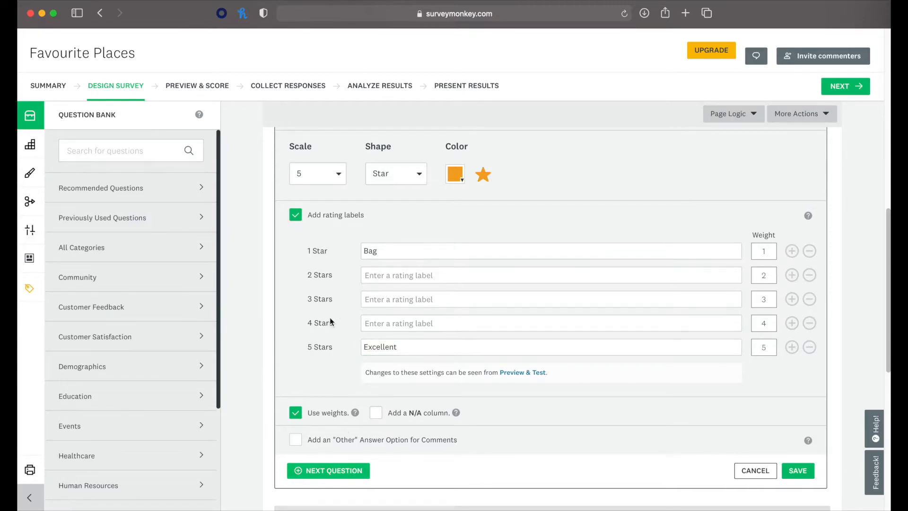
{"action": "scroll", "scroll_direction": "down", "scroll_amount": 3}
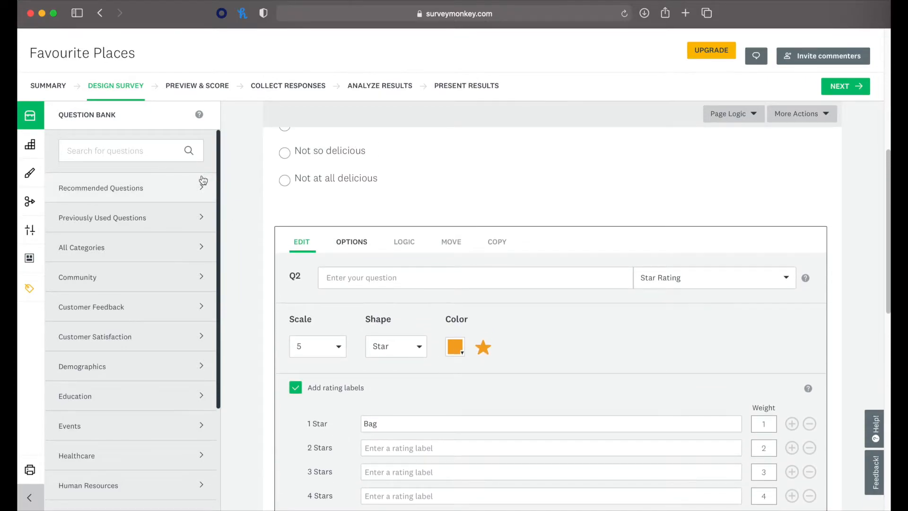
{"action": "mouse_move", "coordinate": [144, 499]}
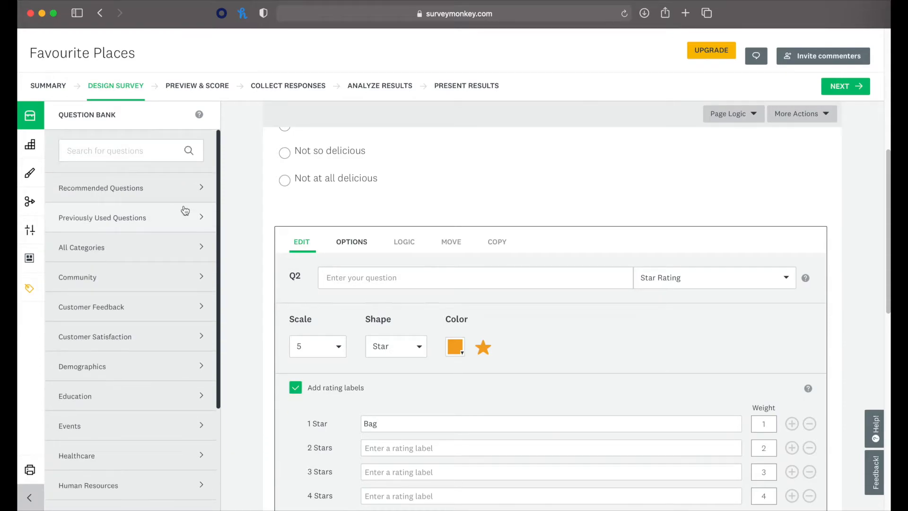
Step: Switch the left sidebar from the Builder to the Appearance settings
{"action": "left_click", "coordinate": [30, 144]}
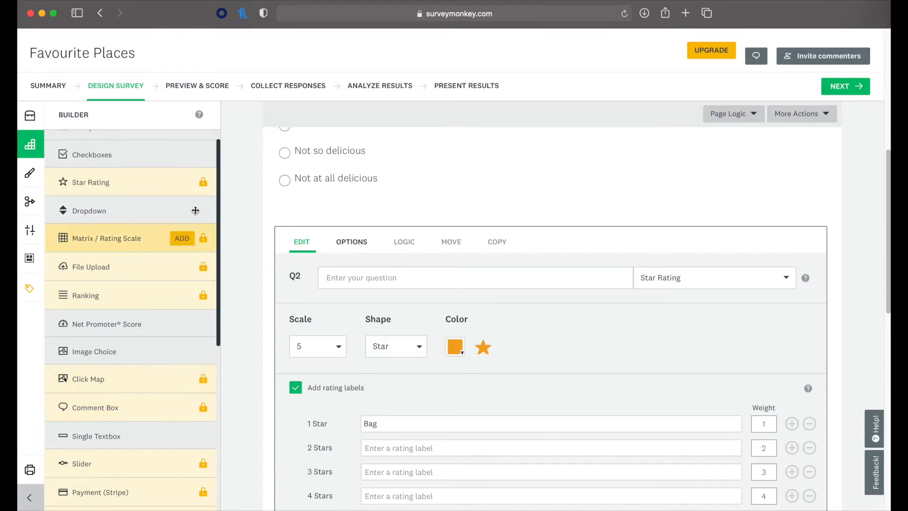
{"action": "left_click", "coordinate": [30, 173]}
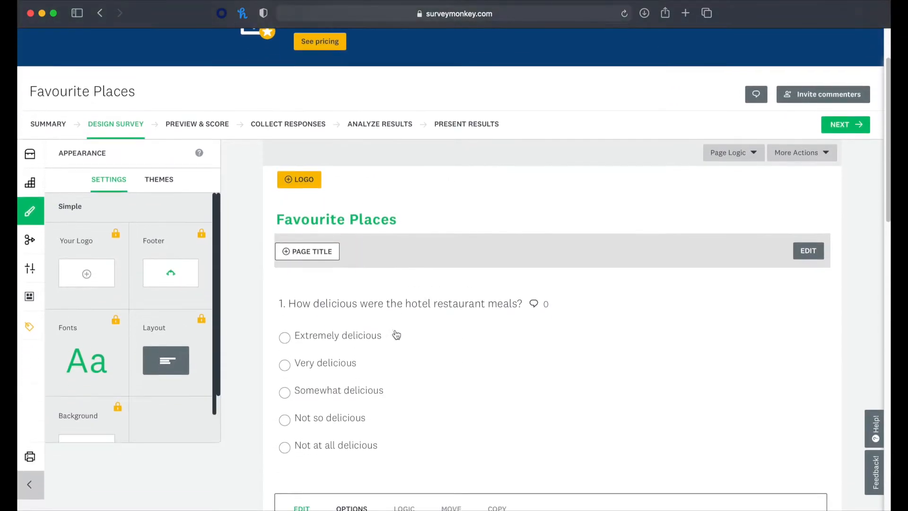
Step: Cancel the logo upload window and show the Themes list in the Appearance panel
{"action": "scroll", "scroll_direction": "down", "scroll_amount": 3}
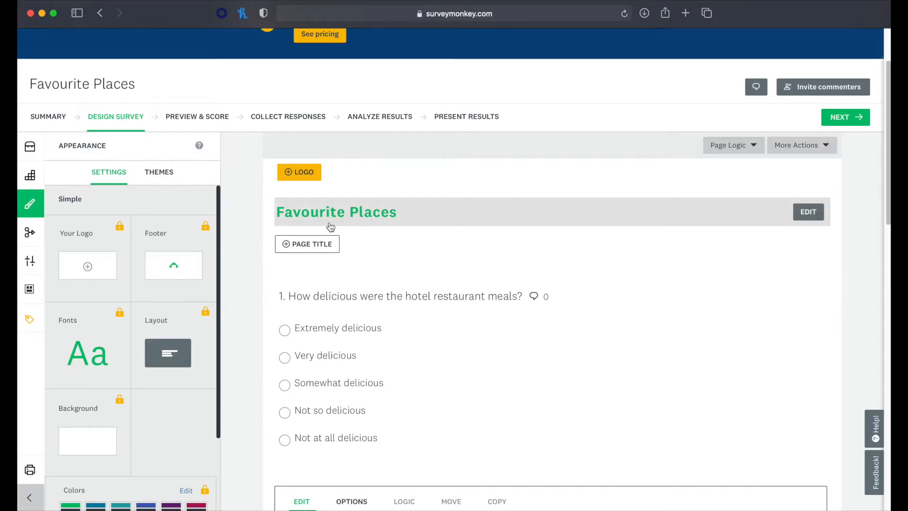
{"action": "left_click", "coordinate": [87, 267]}
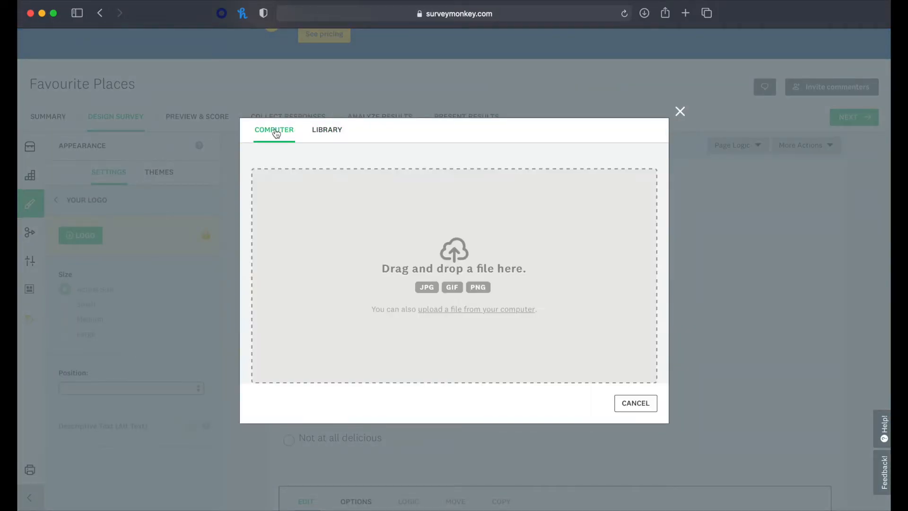
{"action": "left_click", "coordinate": [680, 112]}
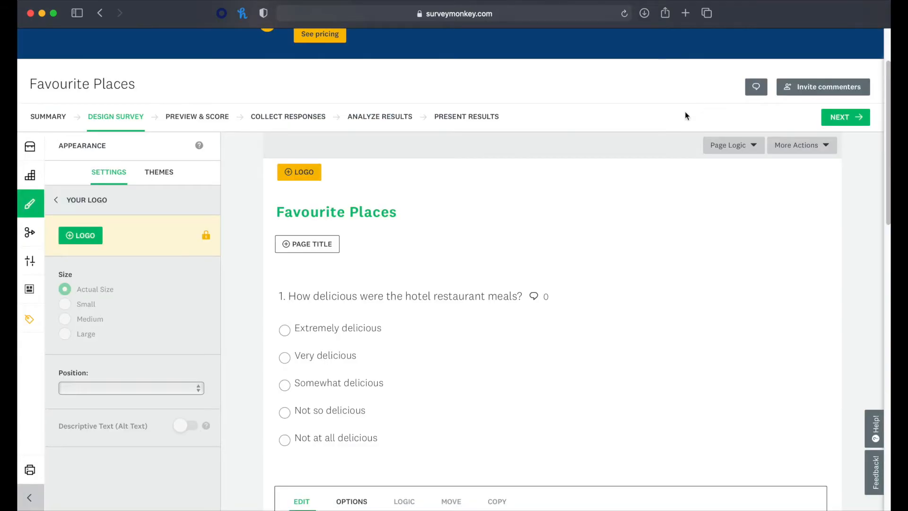
{"action": "left_click", "coordinate": [159, 172]}
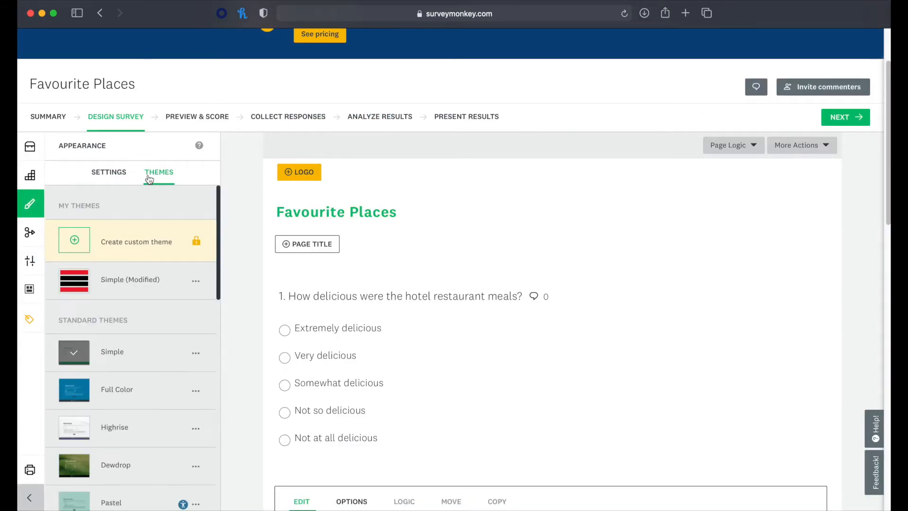
{"action": "mouse_move", "coordinate": [130, 284]}
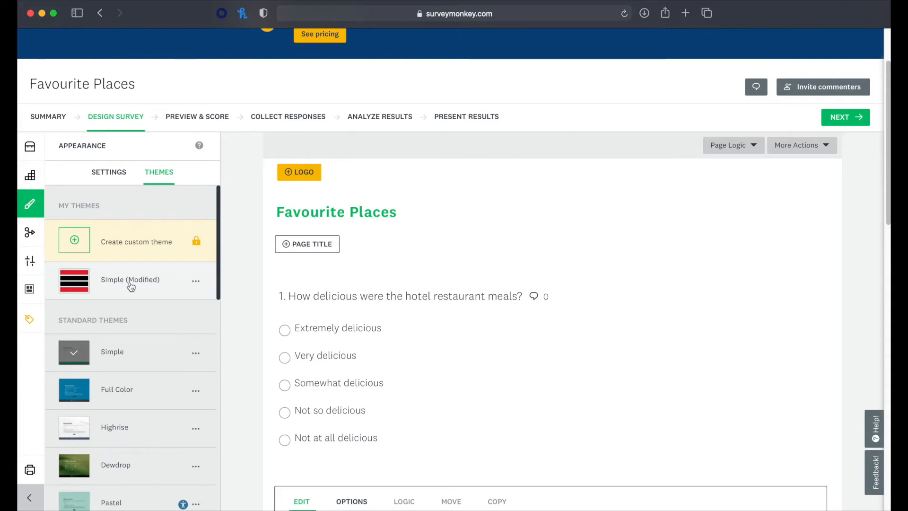
Step: Browse the Standard Themes past Dewdrop and Full Color and apply Walnut to Favourite Places
{"action": "scroll", "scroll_direction": "down", "scroll_amount": 3}
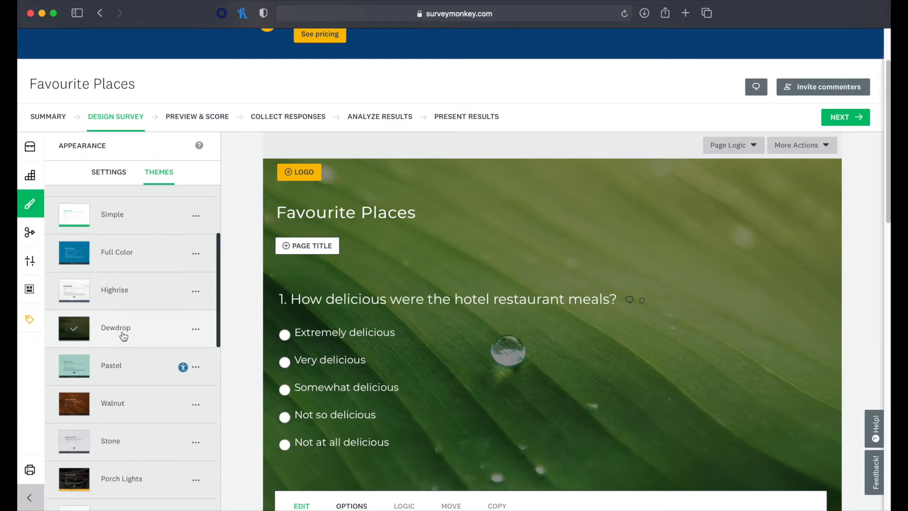
{"action": "scroll", "scroll_direction": "down", "scroll_amount": 3}
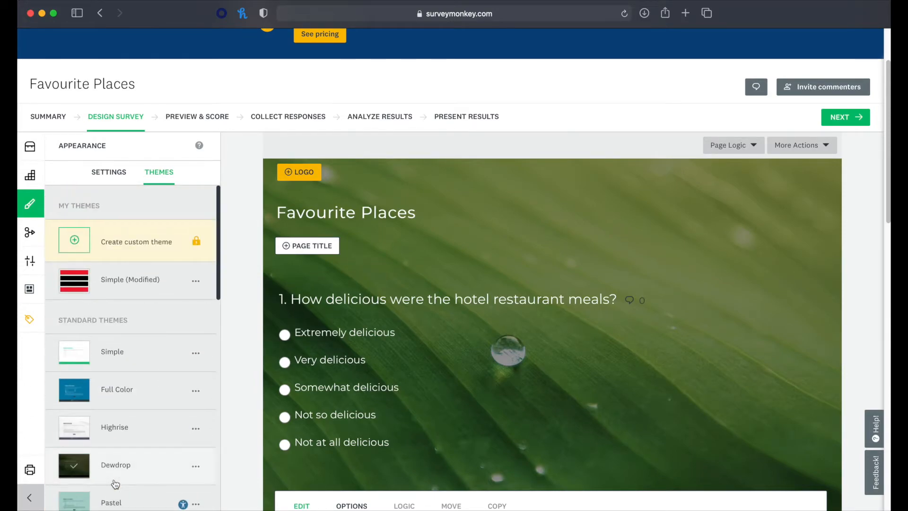
{"action": "scroll", "scroll_direction": "down", "scroll_amount": 3}
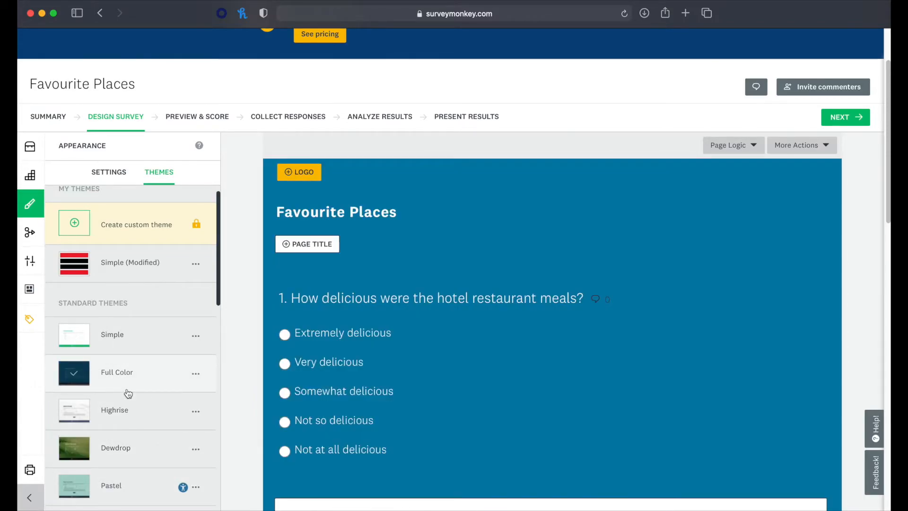
{"action": "scroll", "scroll_direction": "down", "scroll_amount": 3}
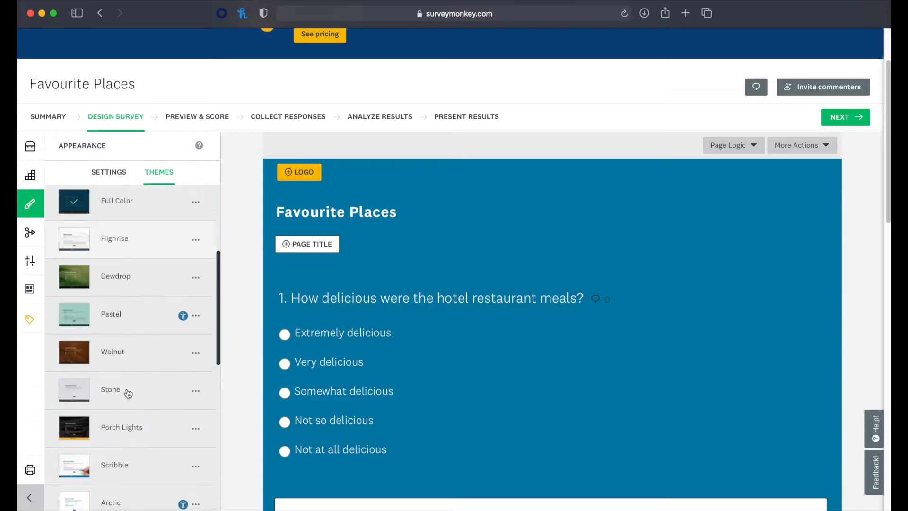
{"action": "scroll", "scroll_direction": "down", "scroll_amount": 3}
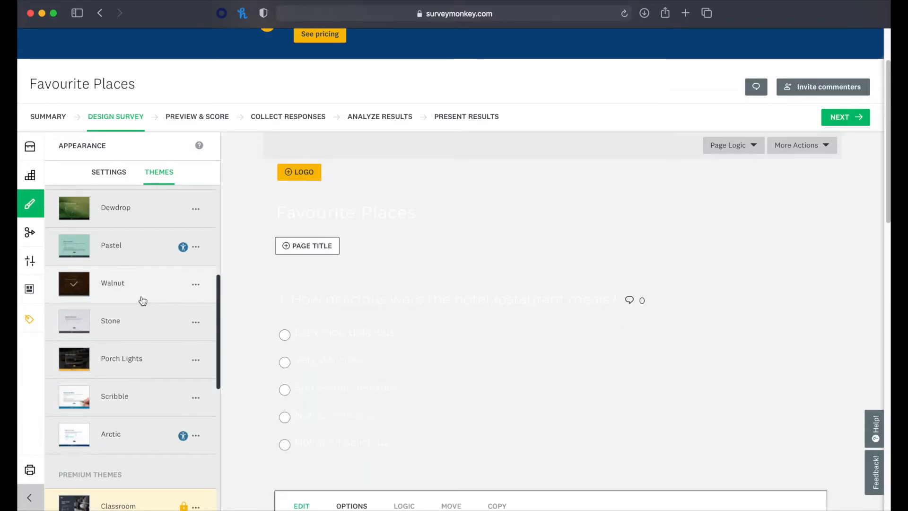
{"action": "left_click", "coordinate": [74, 283]}
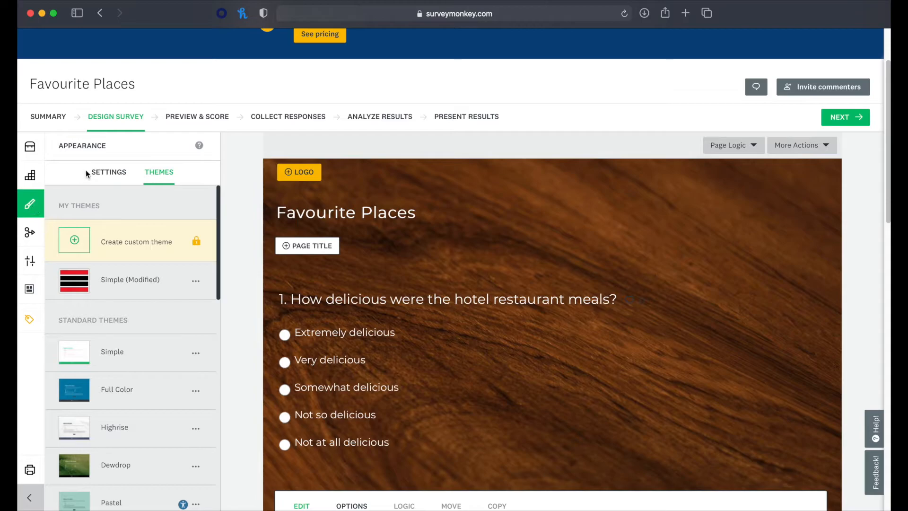
Step: Show the Walnut theme's Settings panel with logo, footer, fonts, layout and background options
{"action": "left_click", "coordinate": [108, 172]}
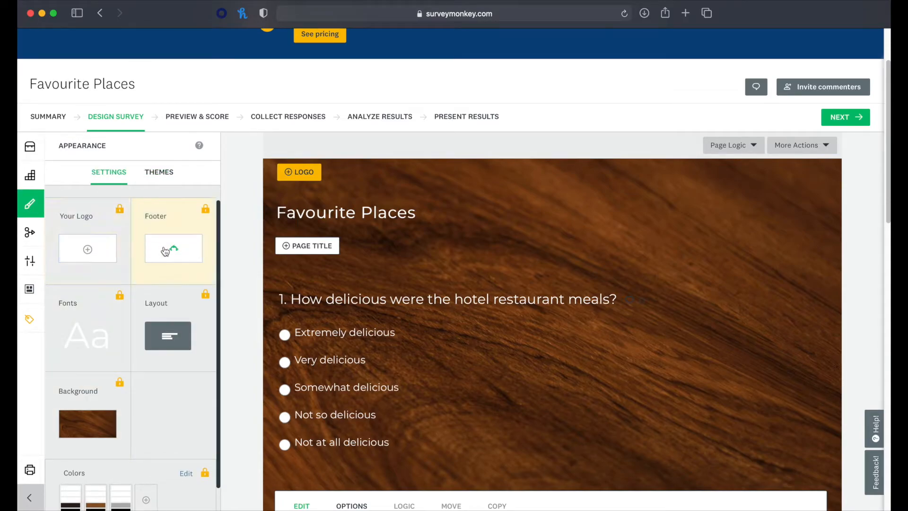
{"action": "scroll", "scroll_direction": "down", "scroll_amount": 3}
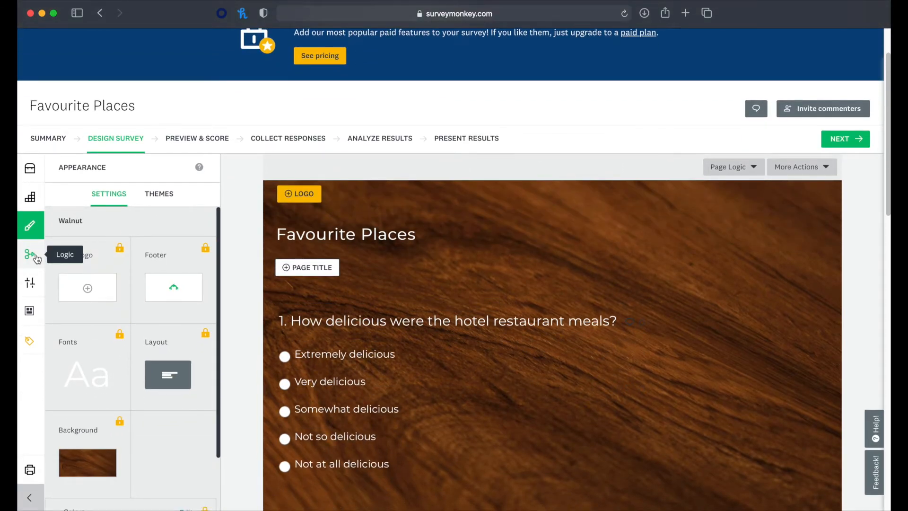
Step: Review Logic and Options, then change the survey format to Classic
{"action": "left_click", "coordinate": [31, 254]}
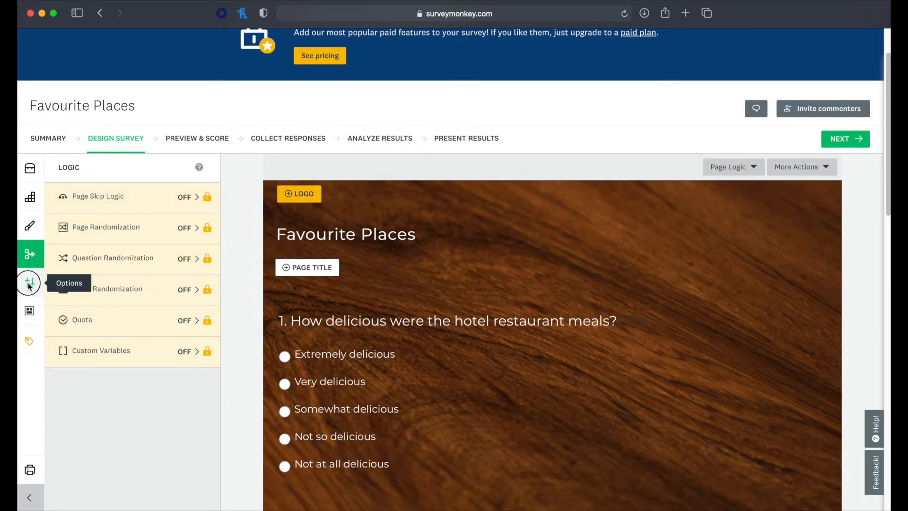
{"action": "left_click", "coordinate": [29, 282]}
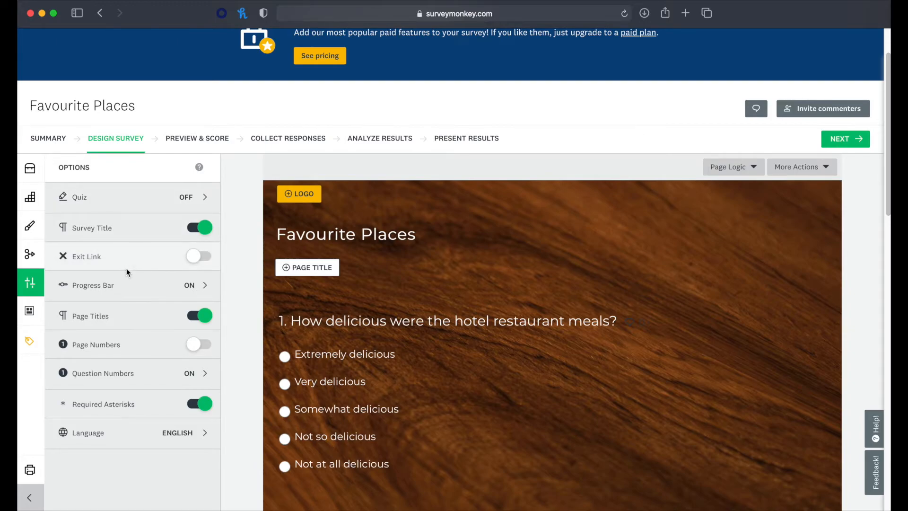
{"action": "mouse_move", "coordinate": [139, 293]}
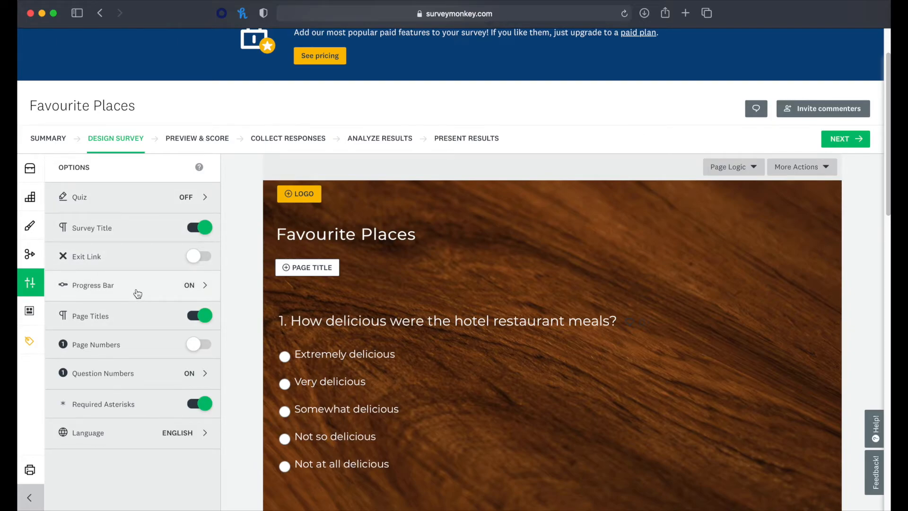
{"action": "left_click", "coordinate": [93, 285]}
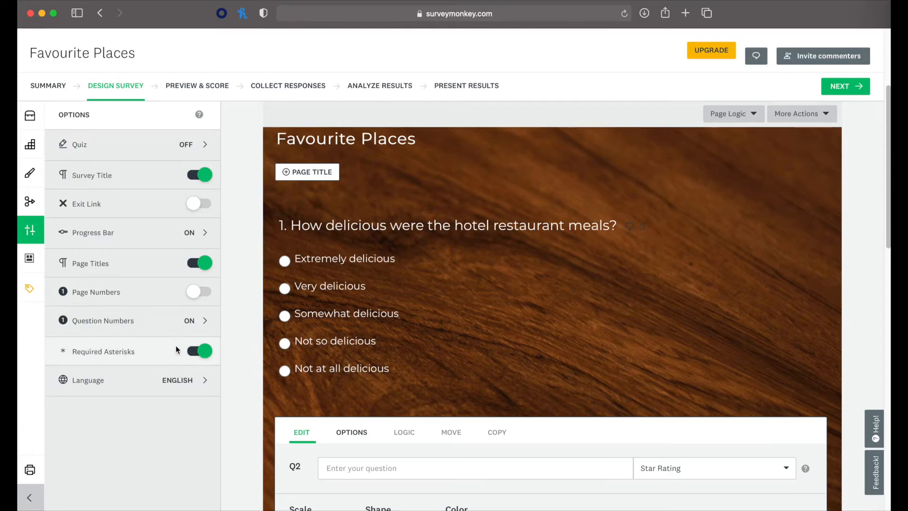
{"action": "mouse_move", "coordinate": [65, 353]}
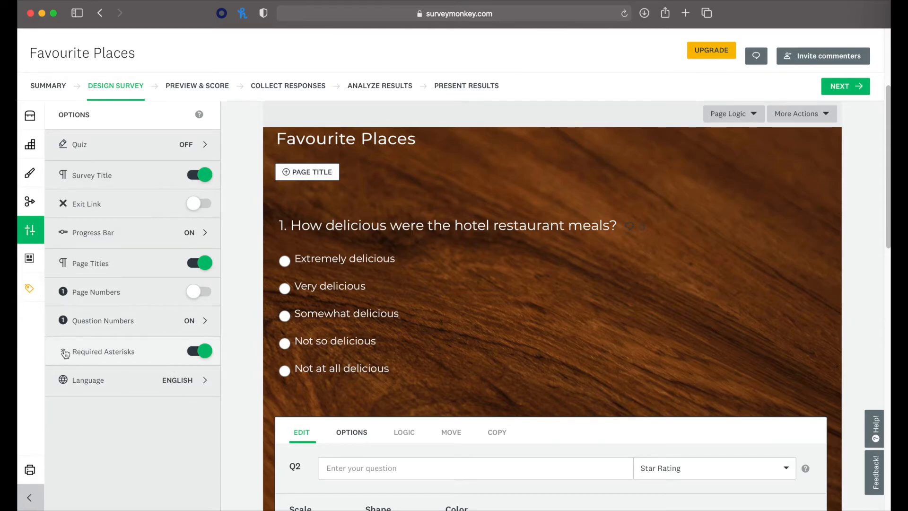
{"action": "left_click", "coordinate": [30, 258]}
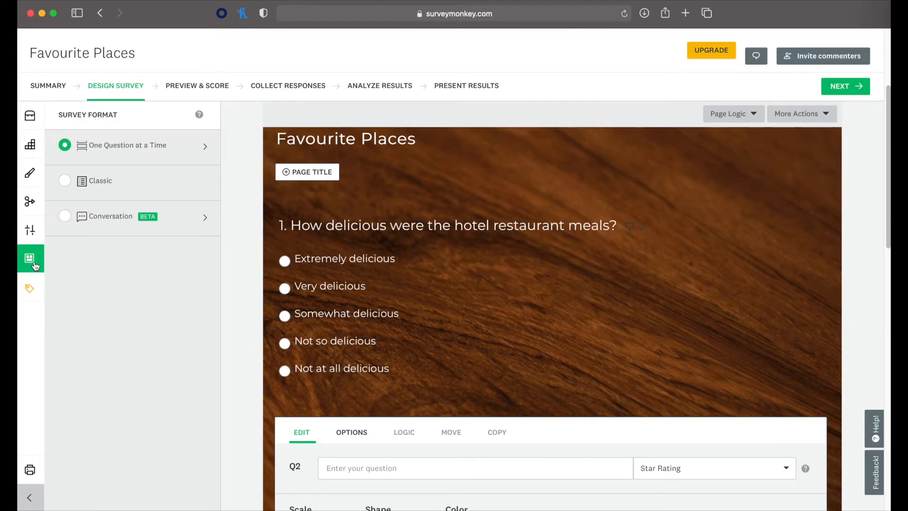
{"action": "mouse_move", "coordinate": [99, 179]}
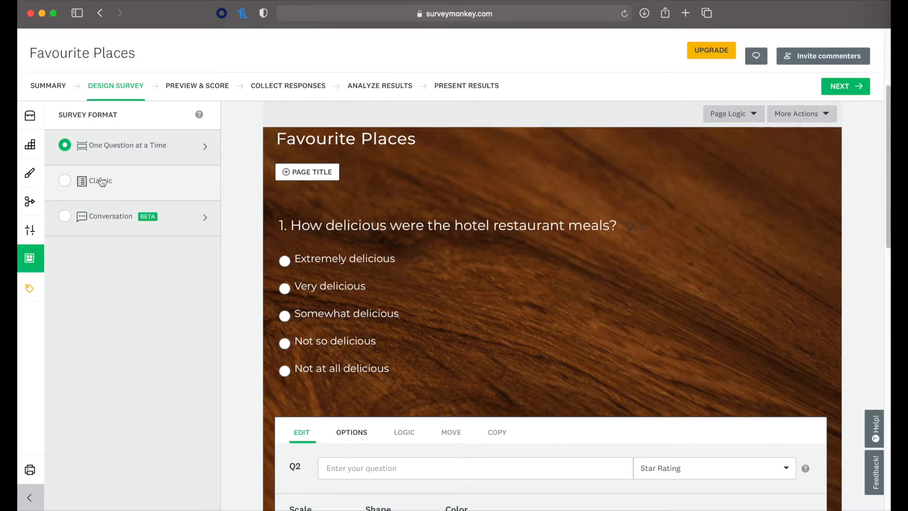
{"action": "left_click", "coordinate": [64, 180]}
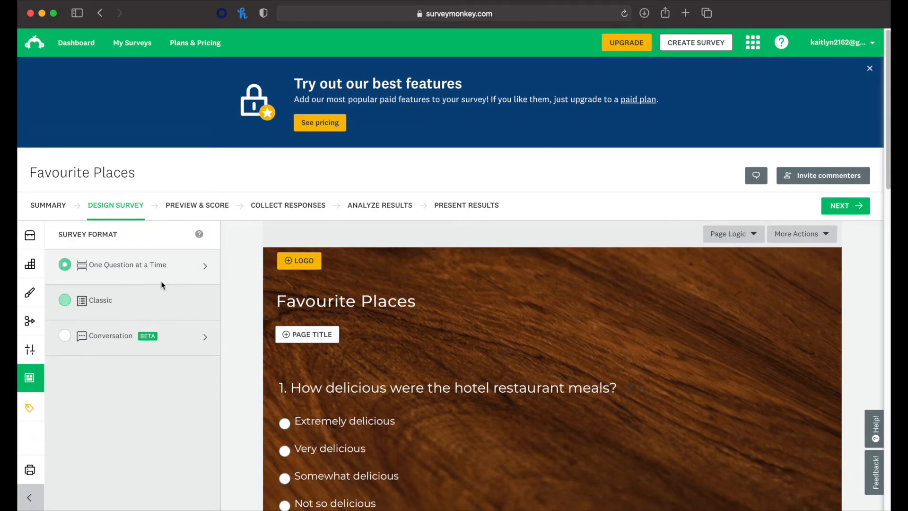
{"action": "left_click", "coordinate": [30, 406]}
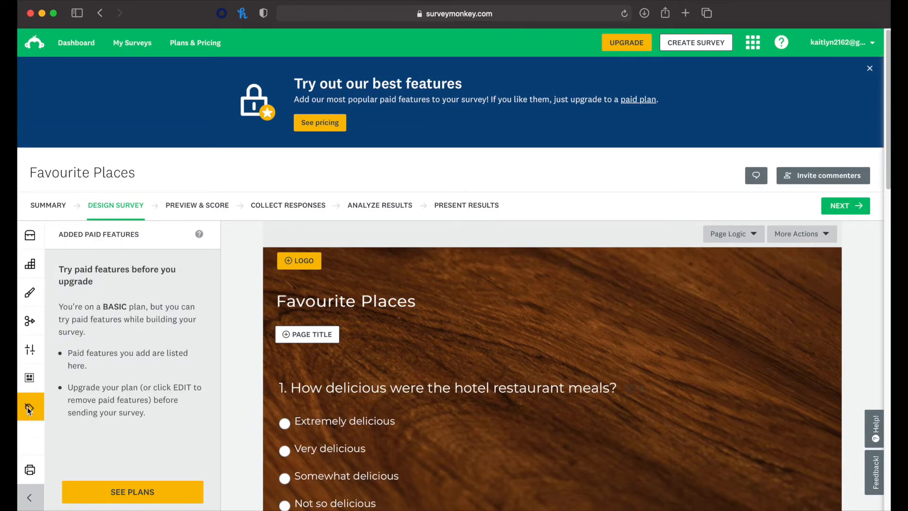
{"action": "scroll", "scroll_direction": "down", "scroll_amount": 3}
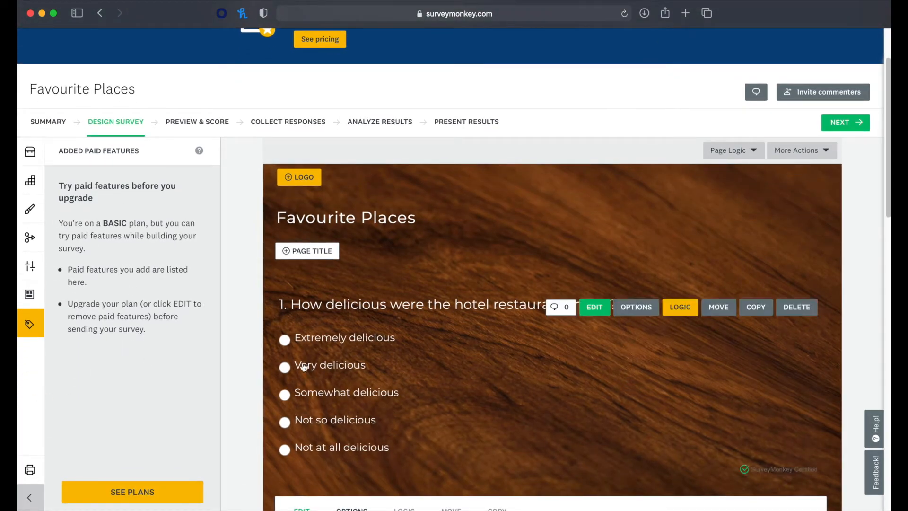
{"action": "left_click", "coordinate": [594, 306]}
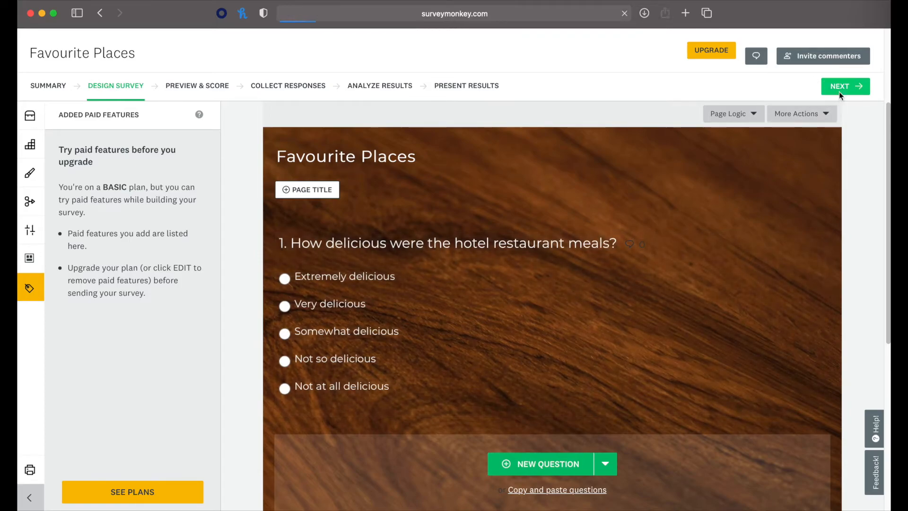
{"action": "mouse_move", "coordinate": [723, 254]}
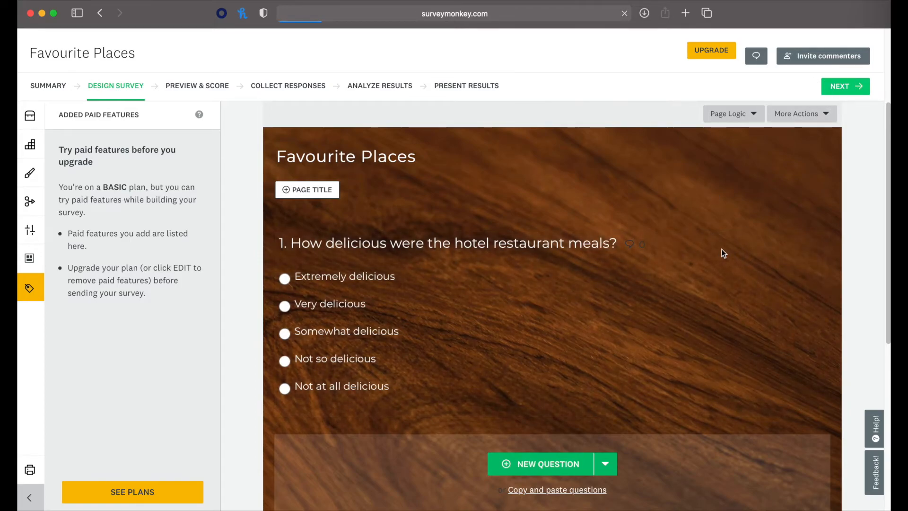
{"action": "mouse_move", "coordinate": [722, 255]}
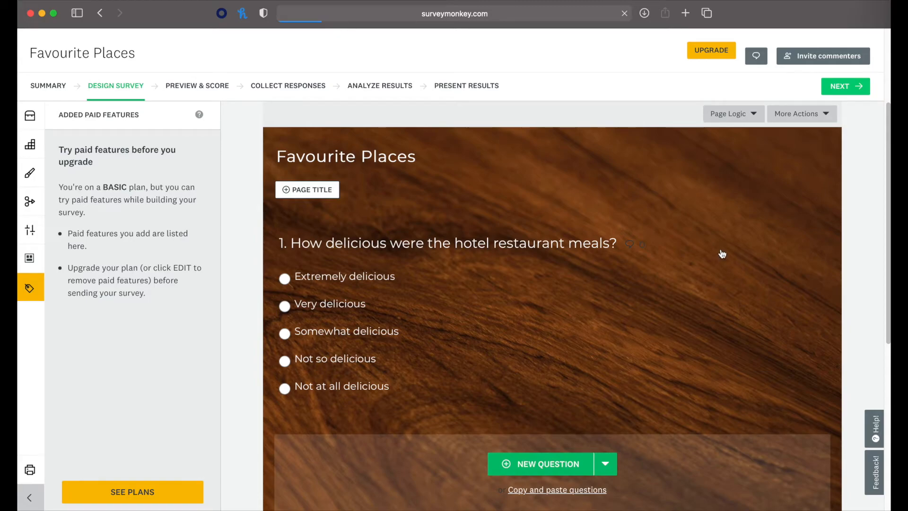
Step: Move to Preview & Score and check the Device View options for Favourite Places
{"action": "left_click", "coordinate": [197, 85]}
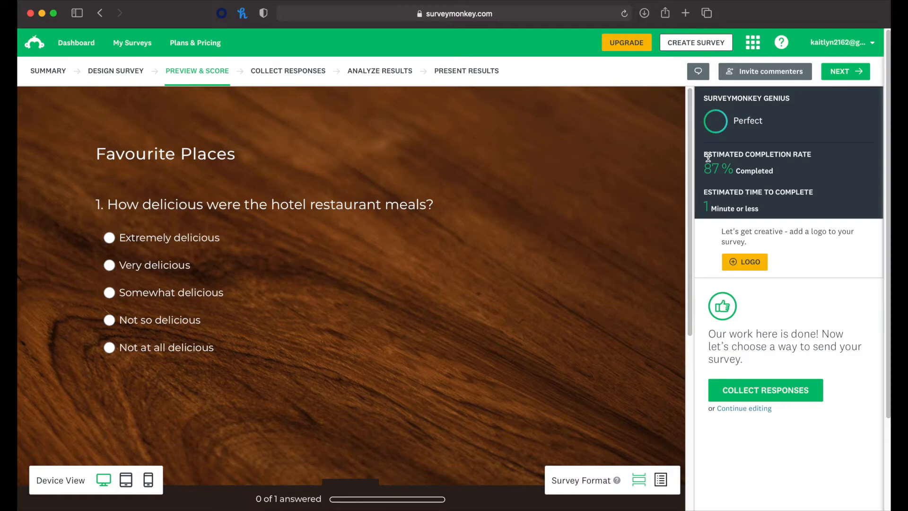
{"action": "mouse_move", "coordinate": [751, 383]}
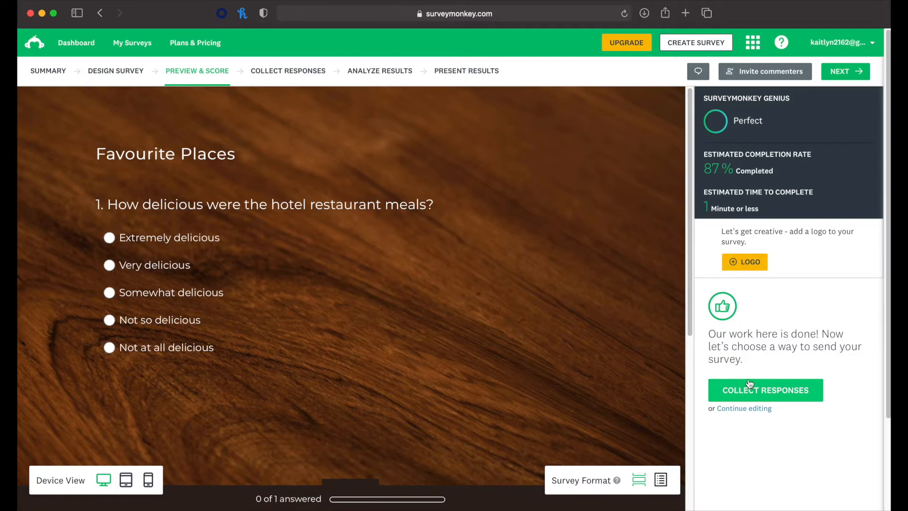
{"action": "mouse_move", "coordinate": [746, 405]}
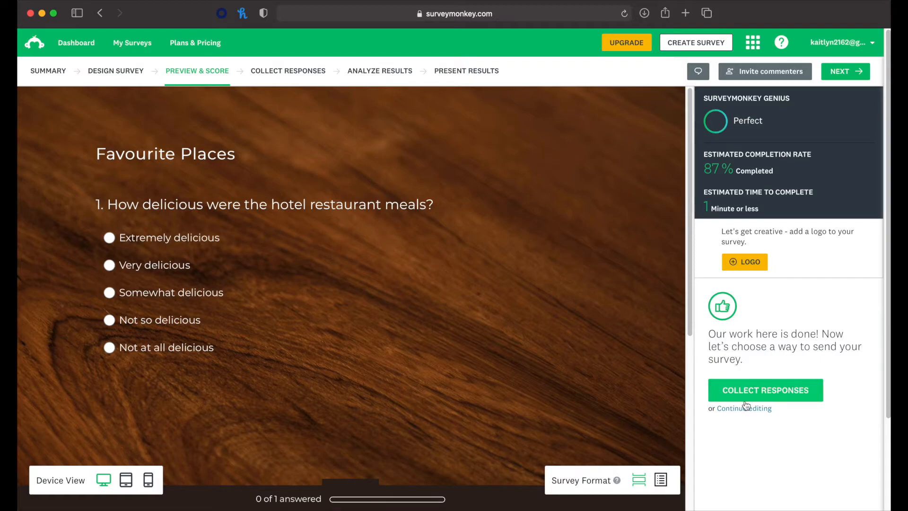
{"action": "mouse_move", "coordinate": [744, 315]}
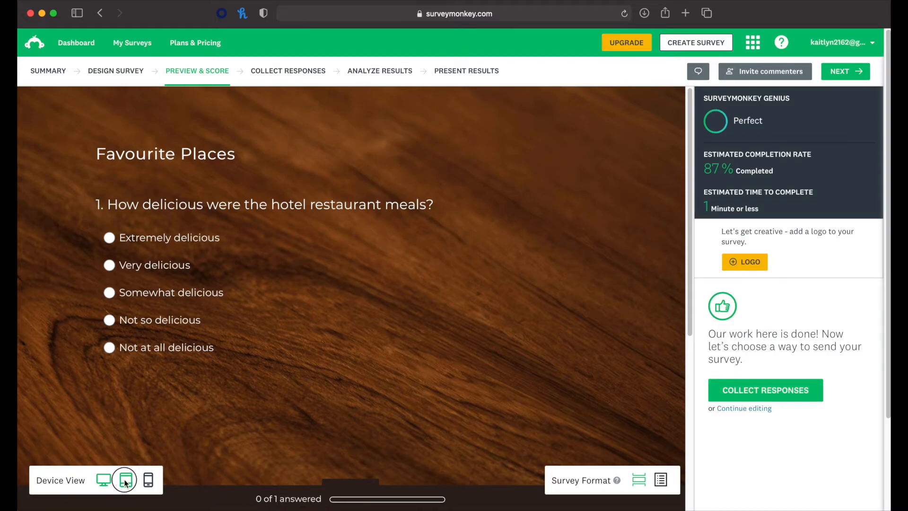
{"action": "left_click", "coordinate": [148, 480]}
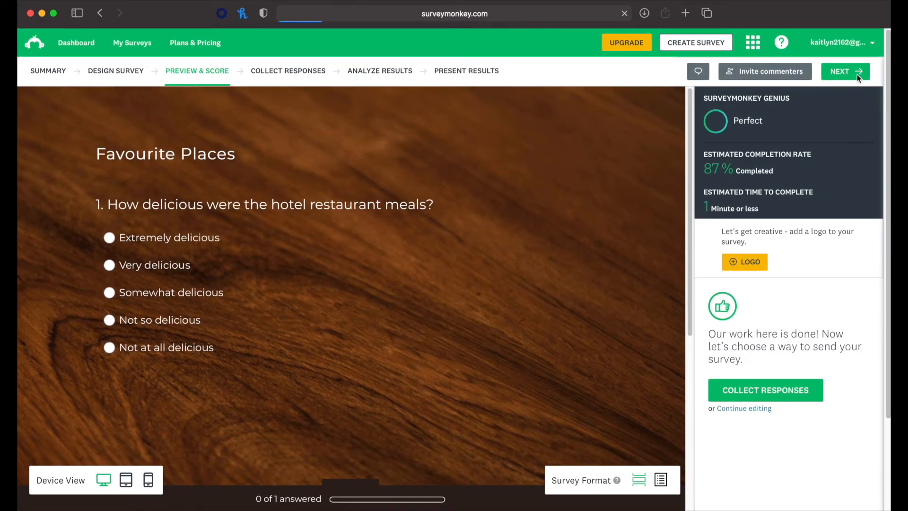
Step: Create a Web Link 1 collector for Favourite Places and copy its link
{"action": "left_click", "coordinate": [764, 390]}
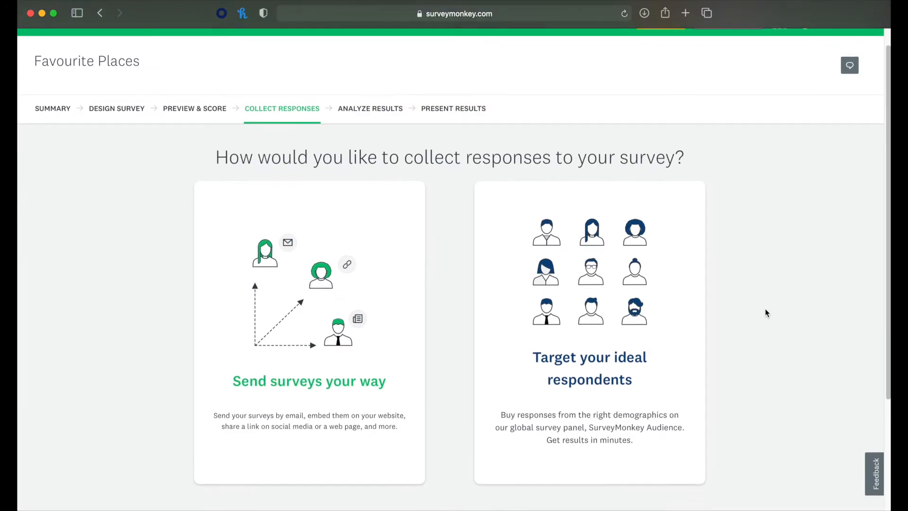
{"action": "scroll", "scroll_direction": "down", "scroll_amount": 3}
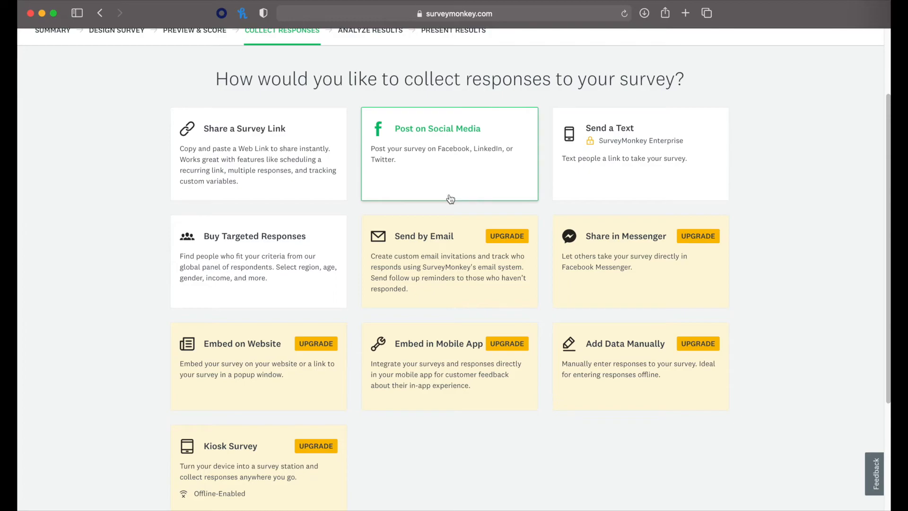
{"action": "mouse_move", "coordinate": [331, 268]}
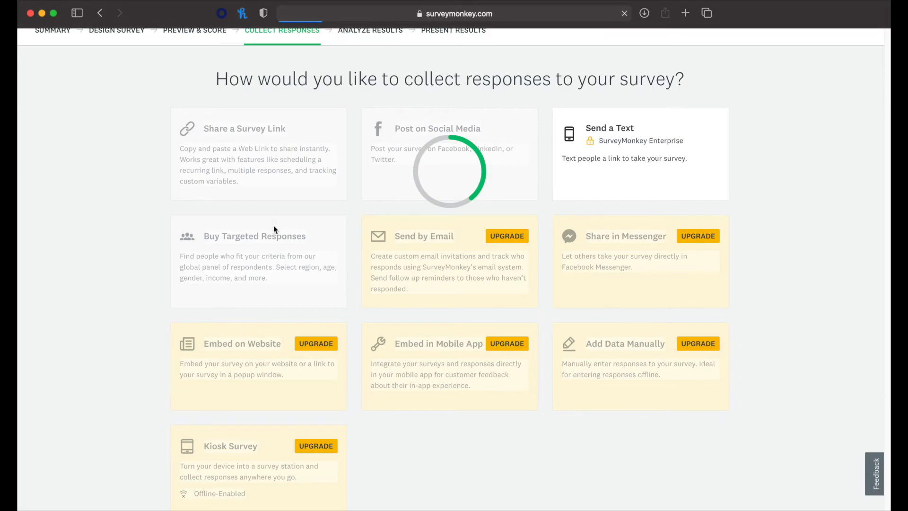
{"action": "left_click", "coordinate": [244, 128]}
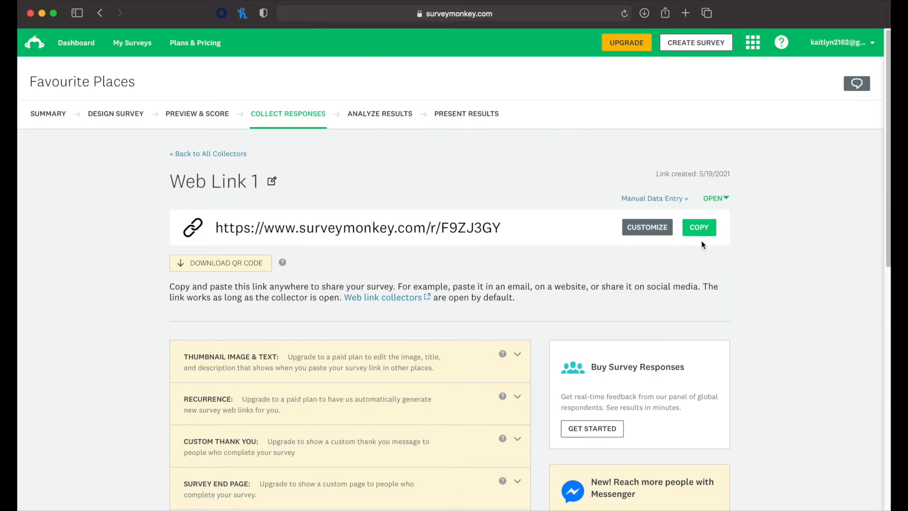
{"action": "left_click", "coordinate": [698, 227]}
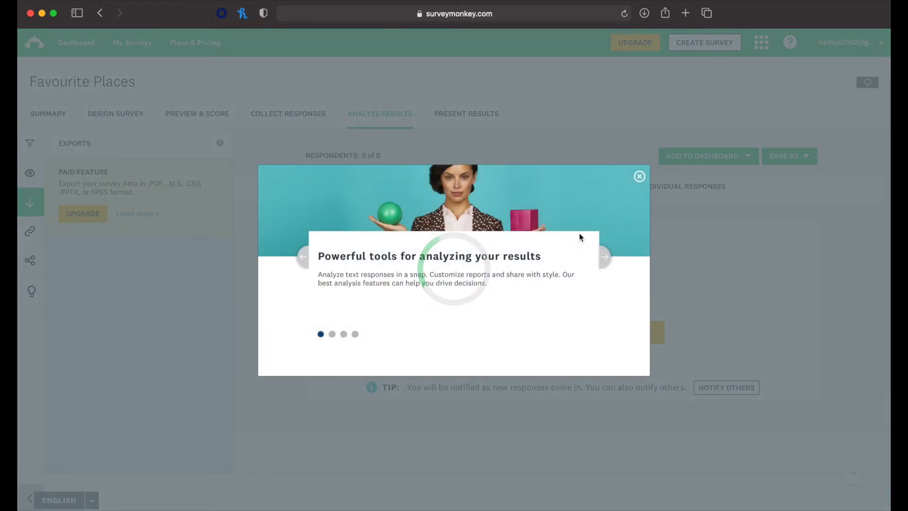
Step: Answer the shared survey with Extremely delicious, submit it, and return to the results
{"action": "left_click", "coordinate": [639, 176]}
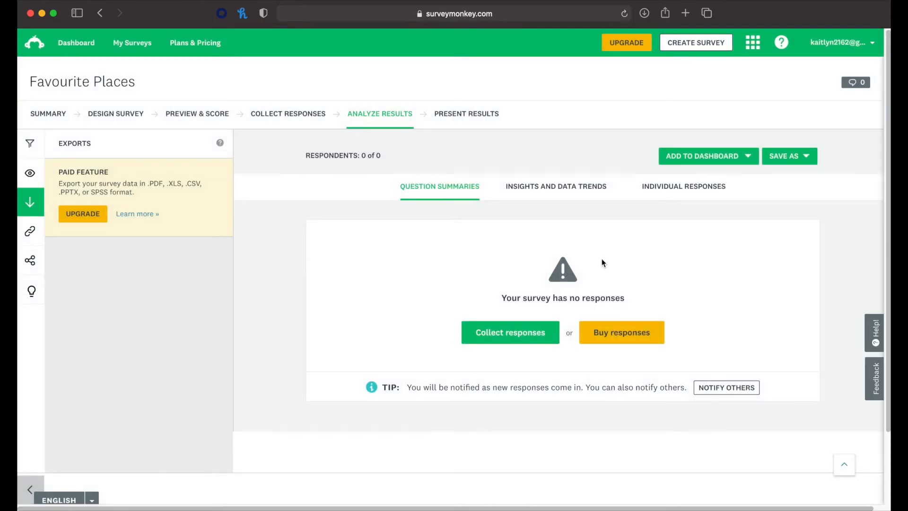
{"action": "mouse_move", "coordinate": [705, 11]}
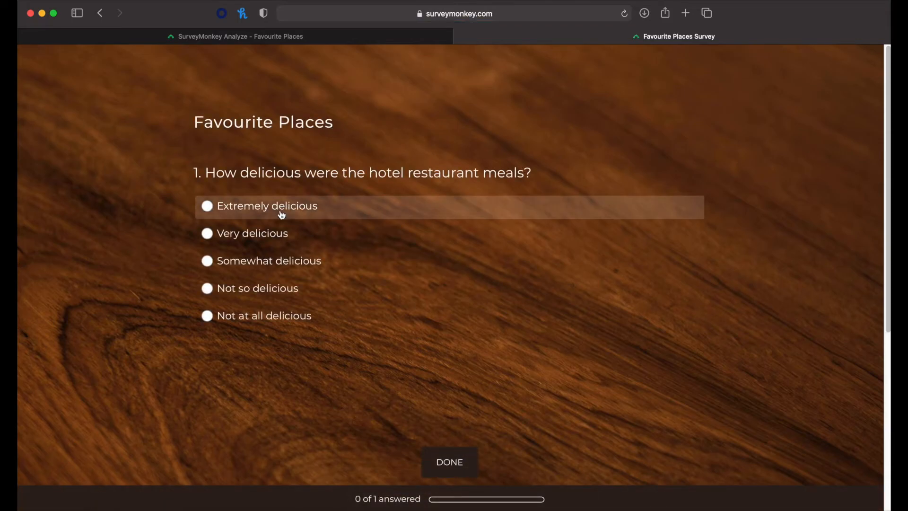
{"action": "left_click", "coordinate": [208, 206]}
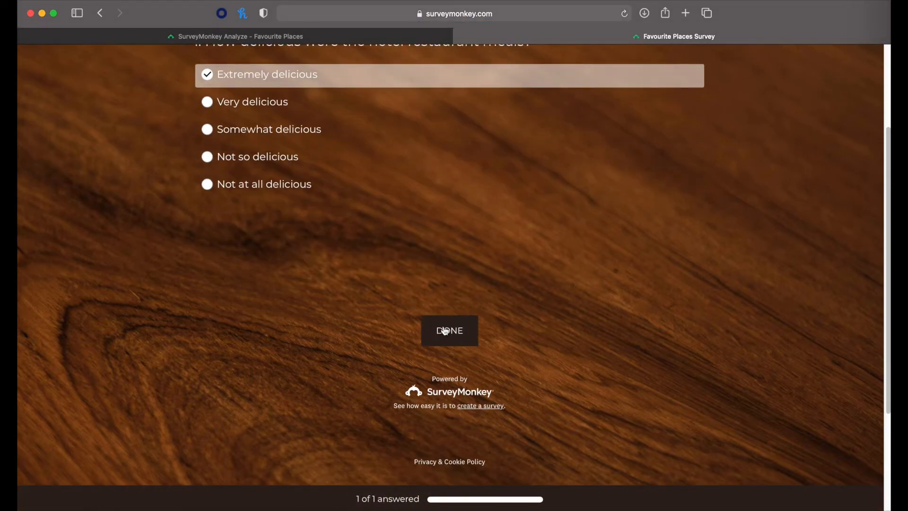
{"action": "left_click", "coordinate": [449, 330]}
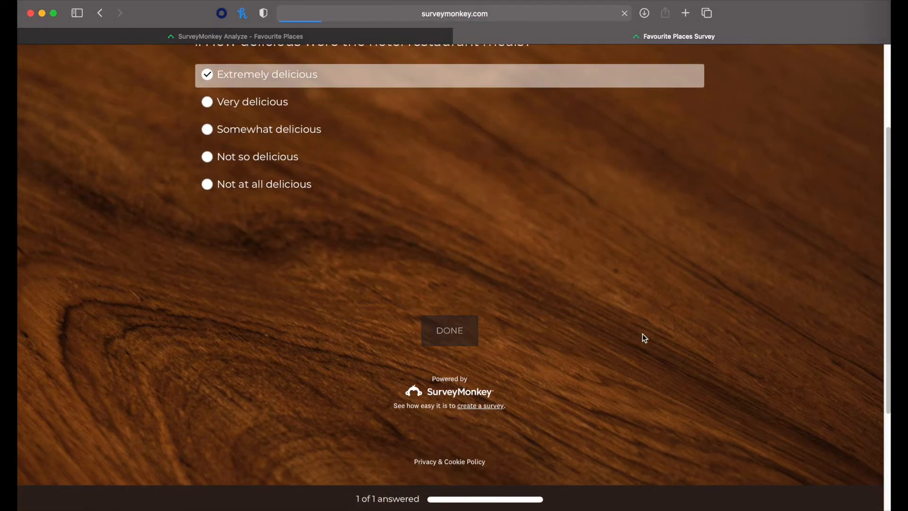
{"action": "left_click", "coordinate": [448, 330]}
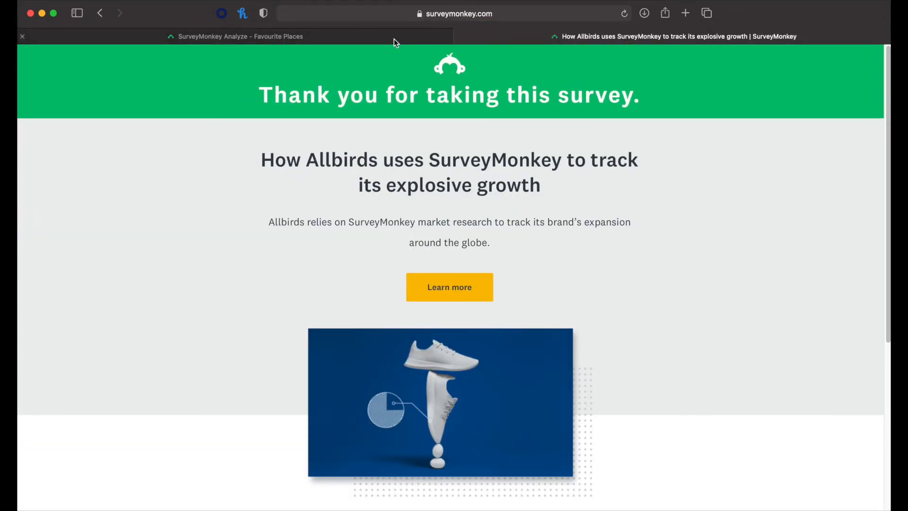
{"action": "left_click", "coordinate": [235, 36]}
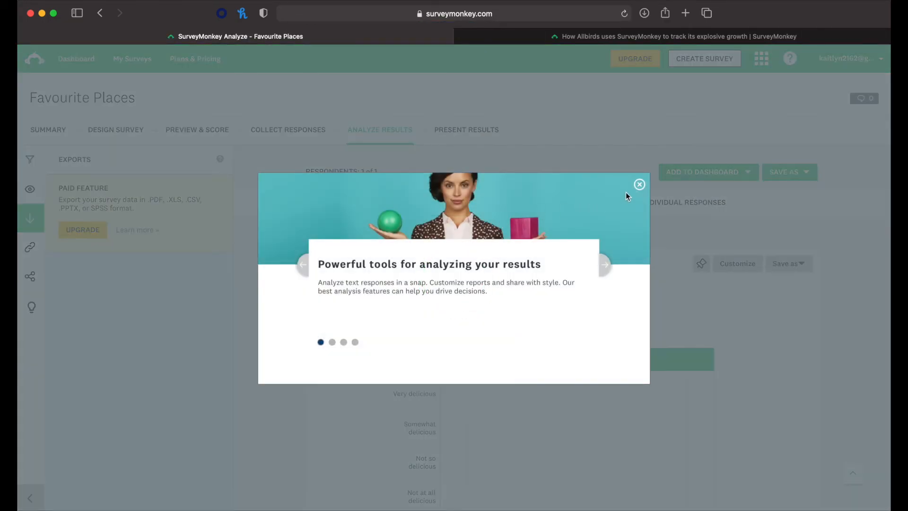
Step: Review the Question Summaries chart showing Extremely delicious at 100% of 1 response
{"action": "left_click", "coordinate": [639, 184]}
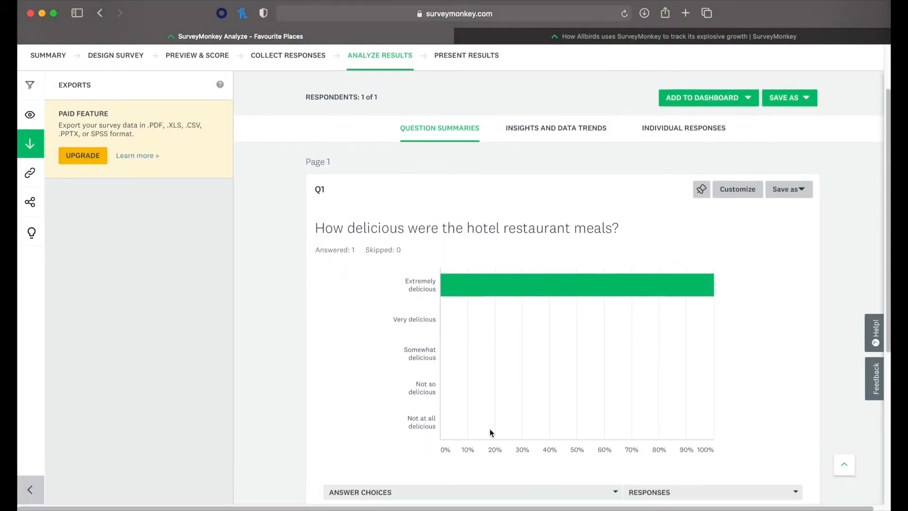
{"action": "scroll", "scroll_direction": "down", "scroll_amount": 3}
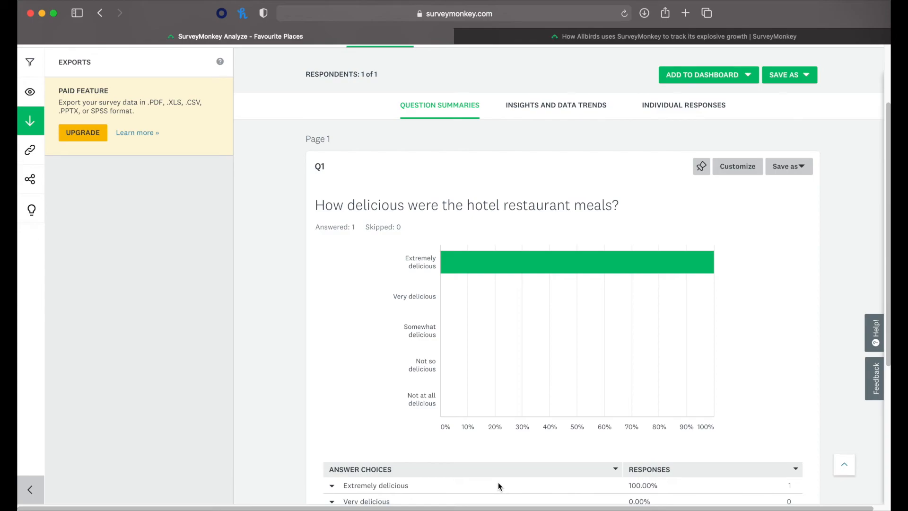
{"action": "scroll", "scroll_direction": "down", "scroll_amount": 3}
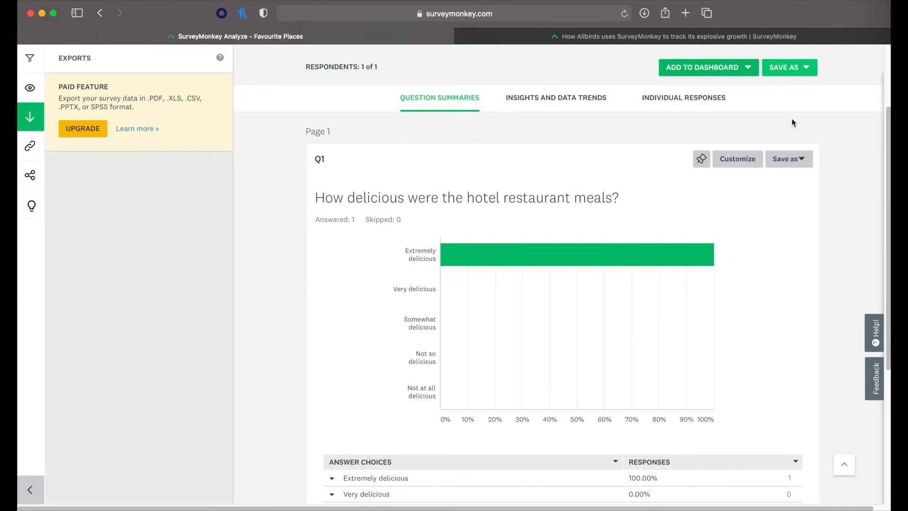
{"action": "mouse_move", "coordinate": [707, 329]}
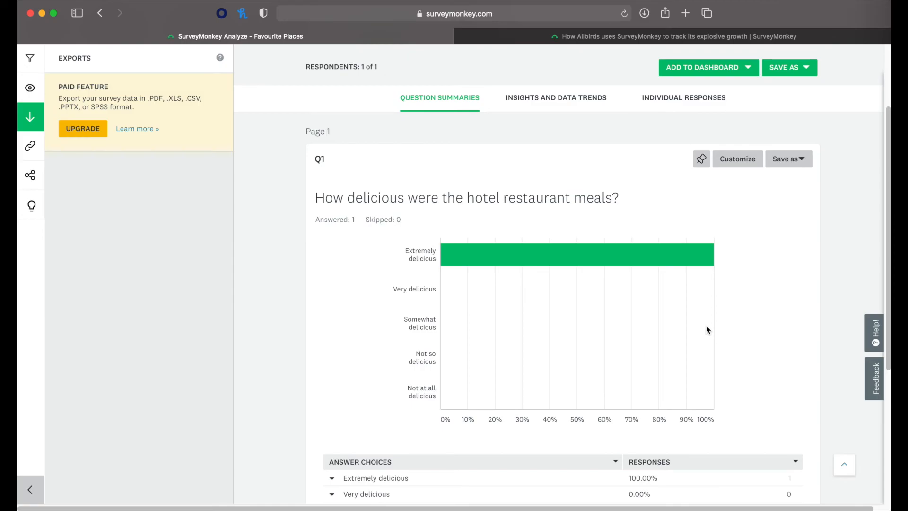
{"action": "scroll", "scroll_direction": "down", "scroll_amount": 3}
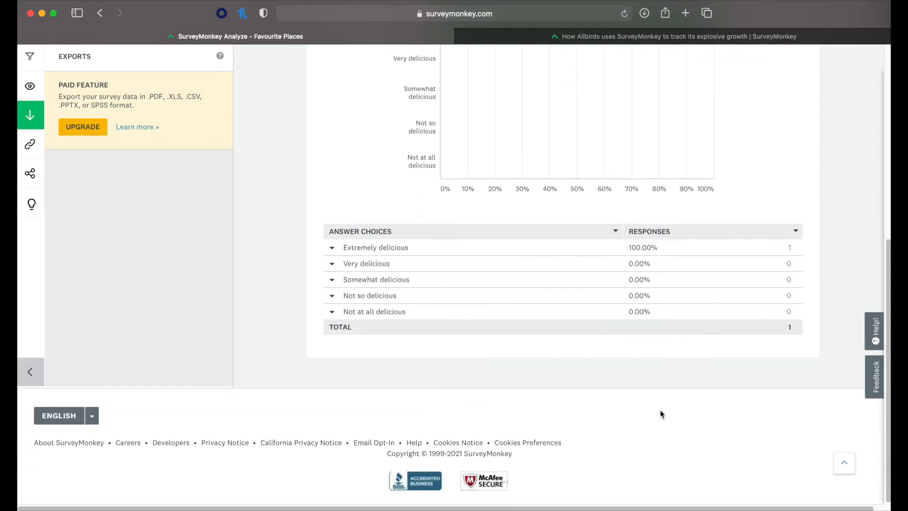